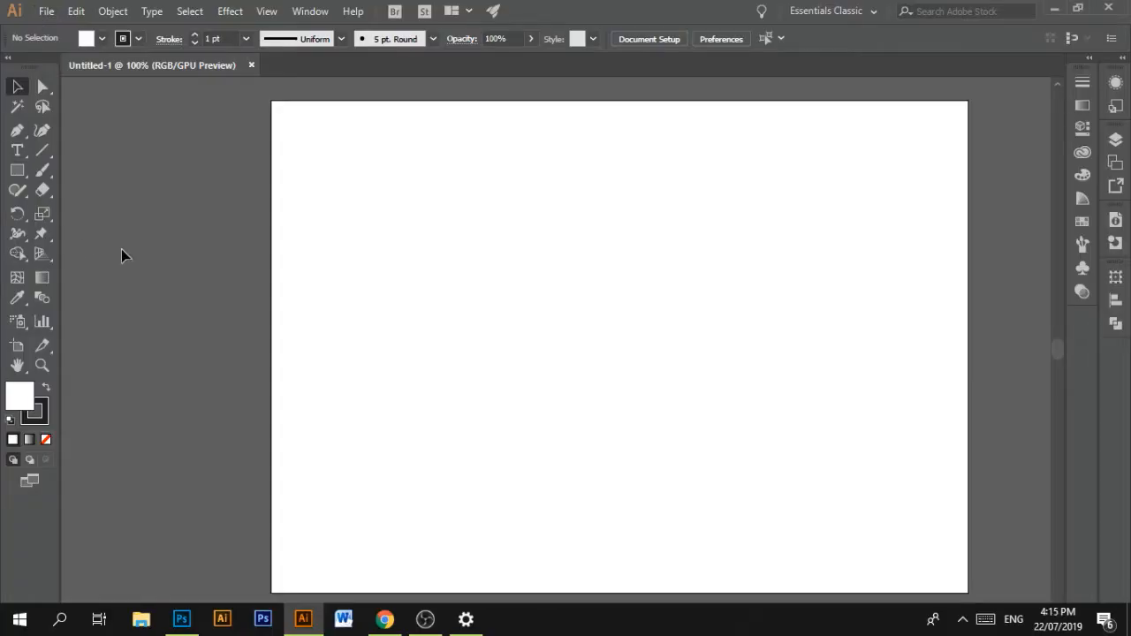
mouse_move(473, 275)
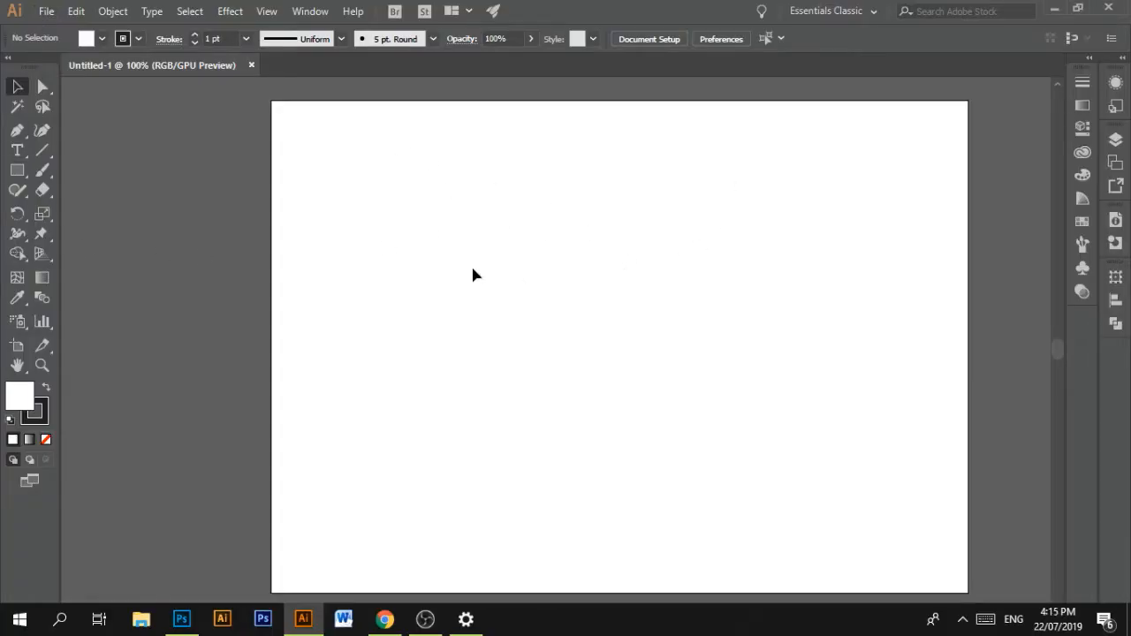
mouse_move(296, 159)
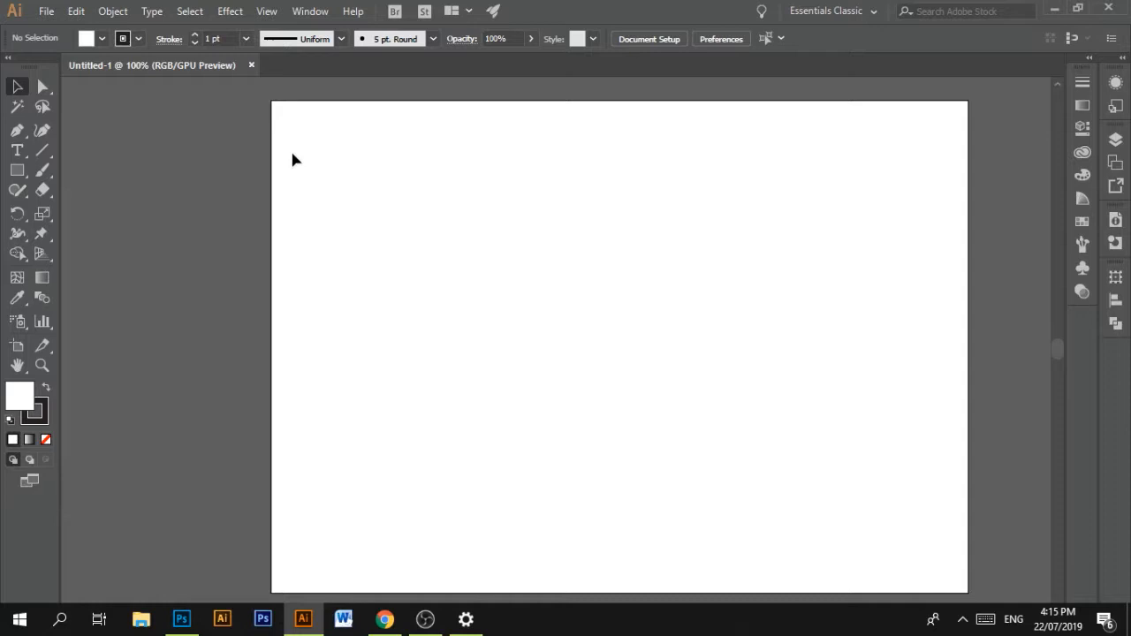
mouse_move(163, 59)
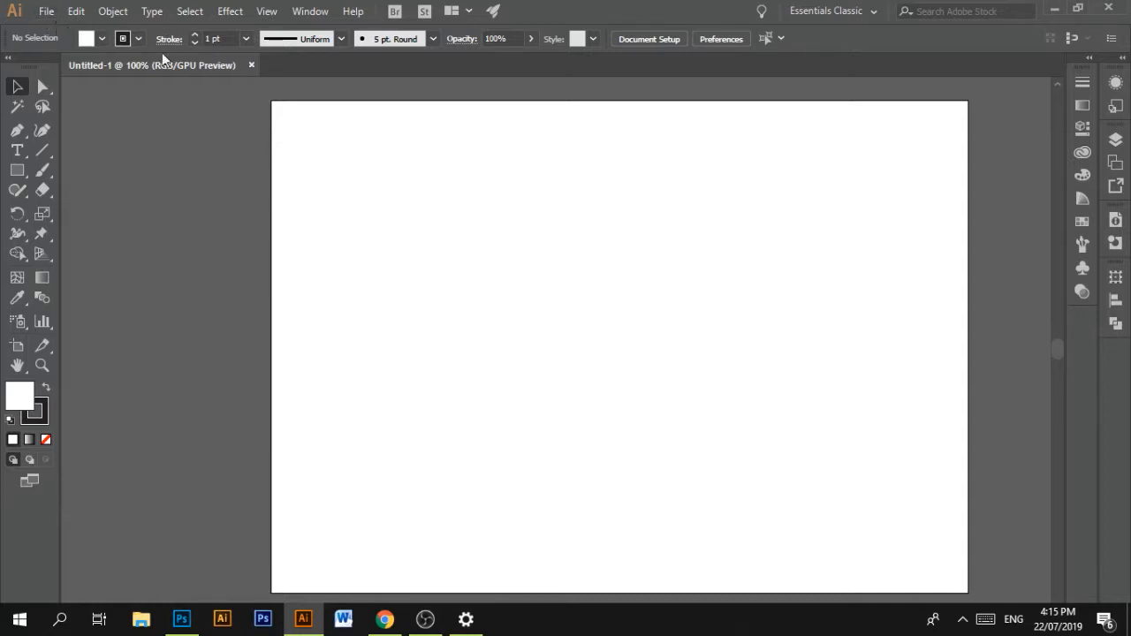
mouse_move(121, 90)
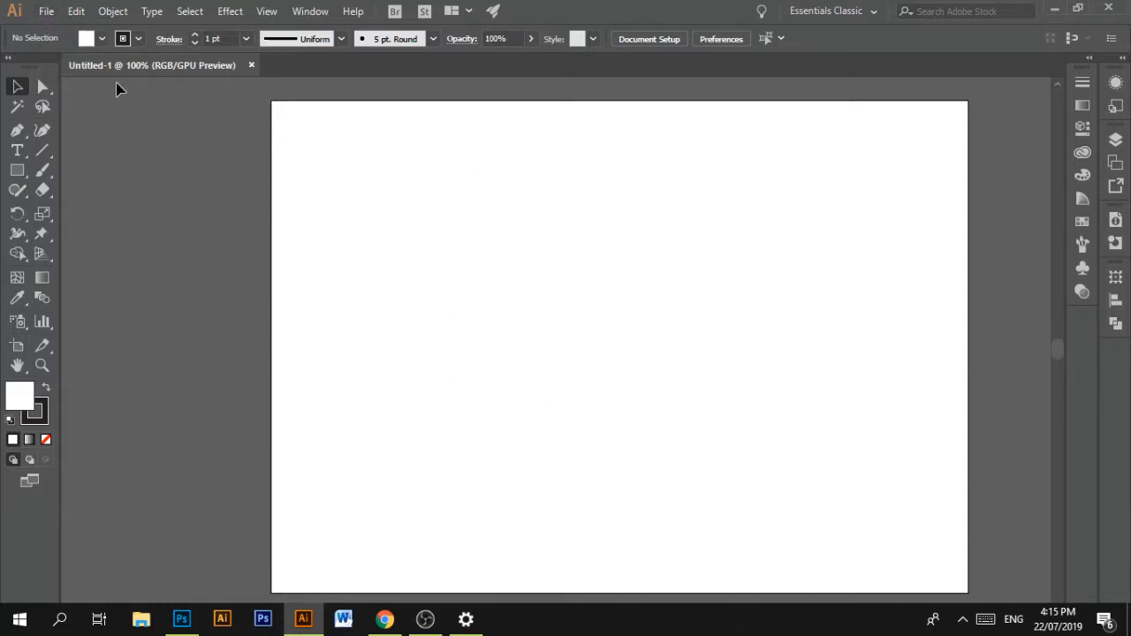
mouse_move(18, 281)
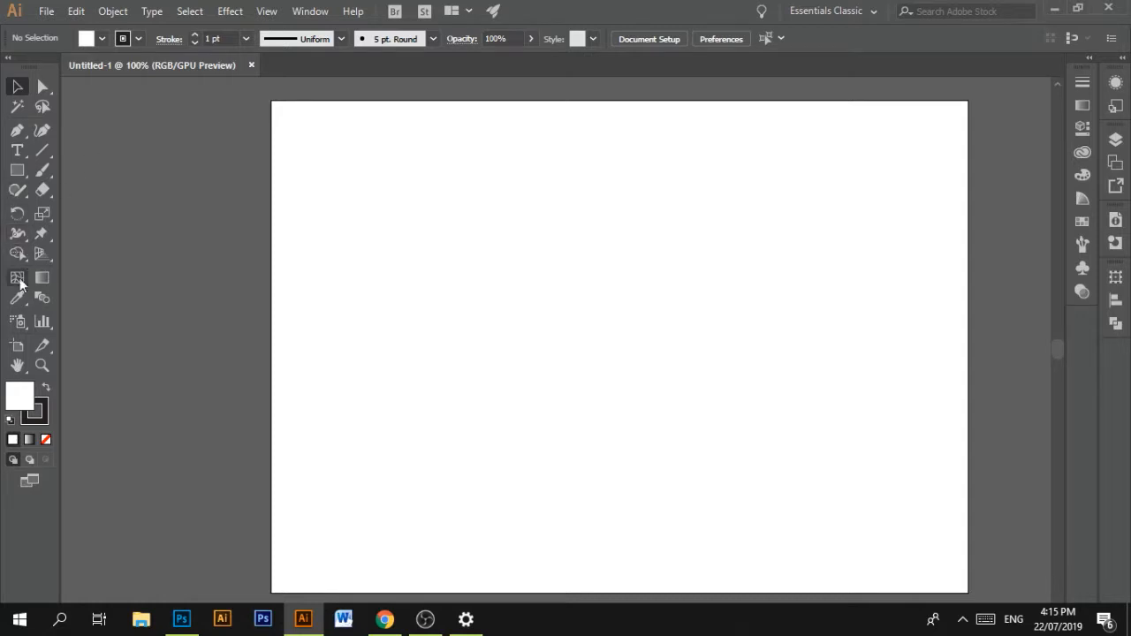
- Brush-draw a large heart outline at page centre and a smaller heart to its lower right
left_click(43, 169)
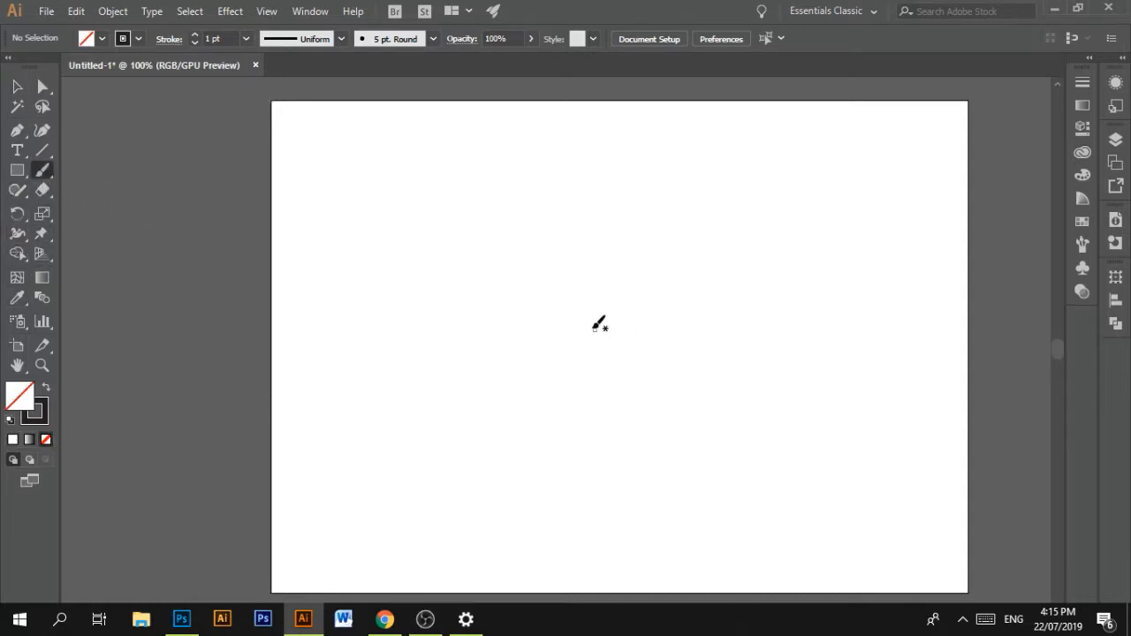
mouse_move(604, 335)
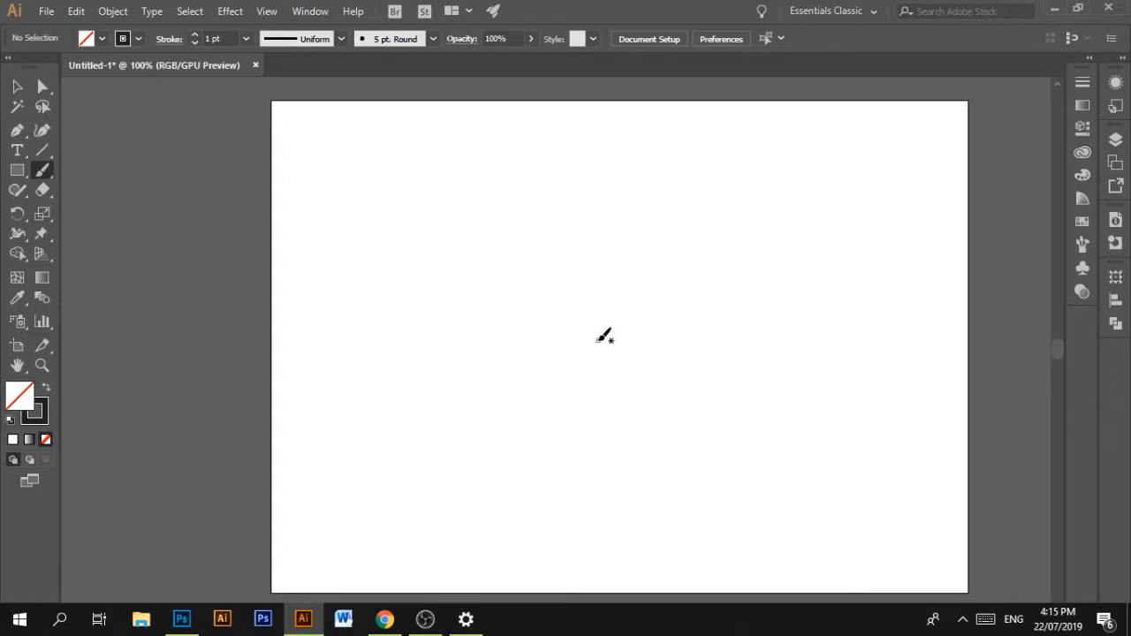
left_click_drag(603, 336, 586, 385)
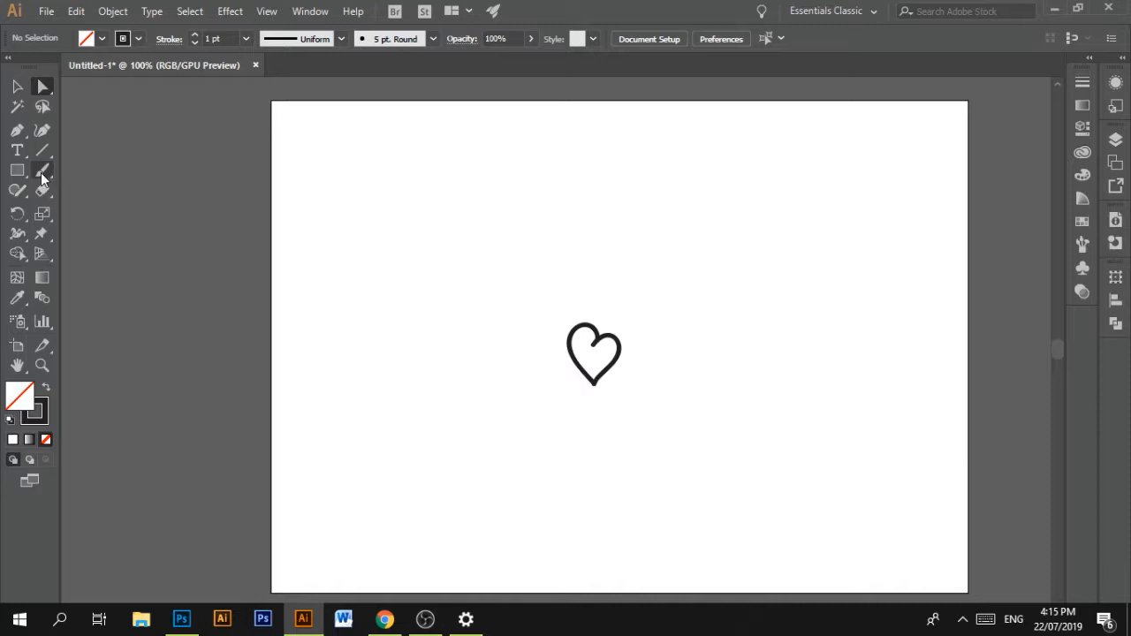
left_click(42, 170)
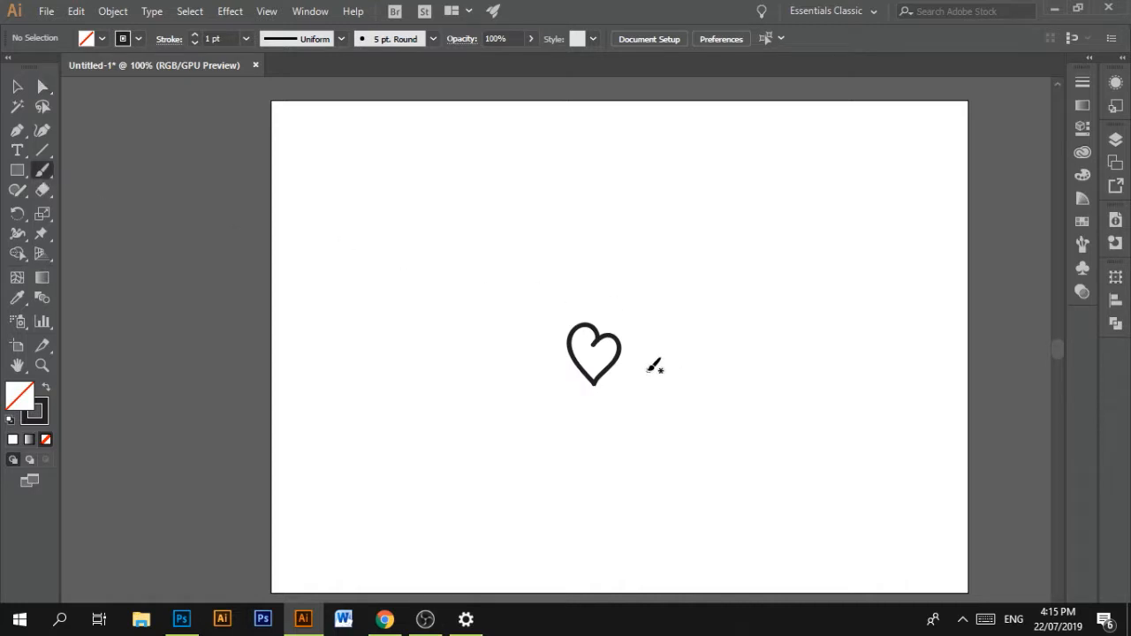
mouse_move(647, 380)
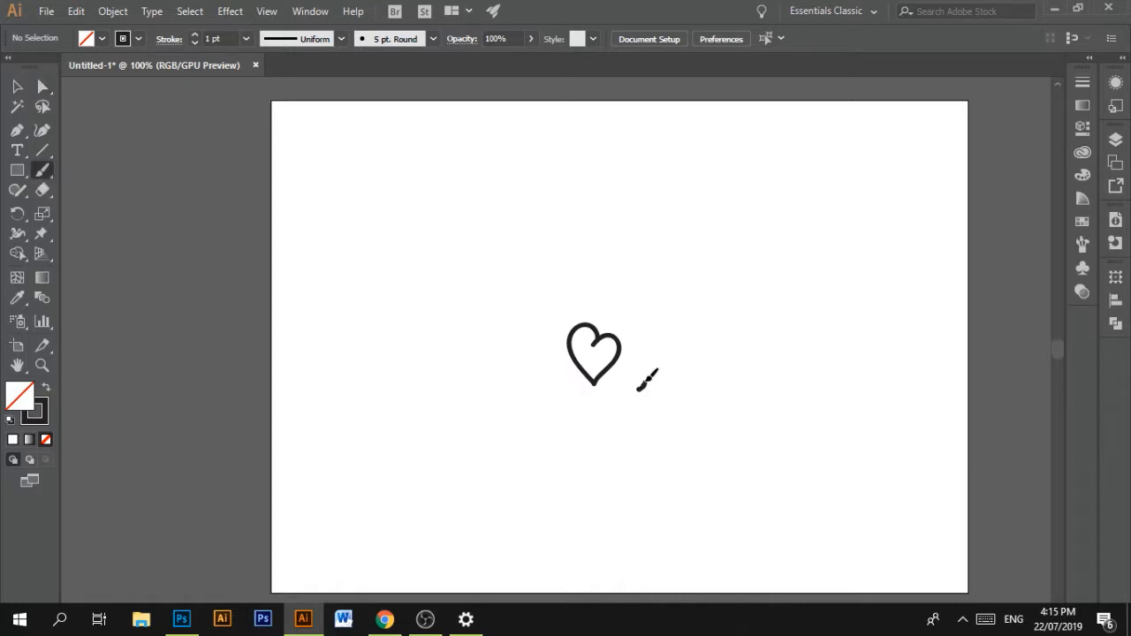
left_click_drag(635, 380, 645, 425)
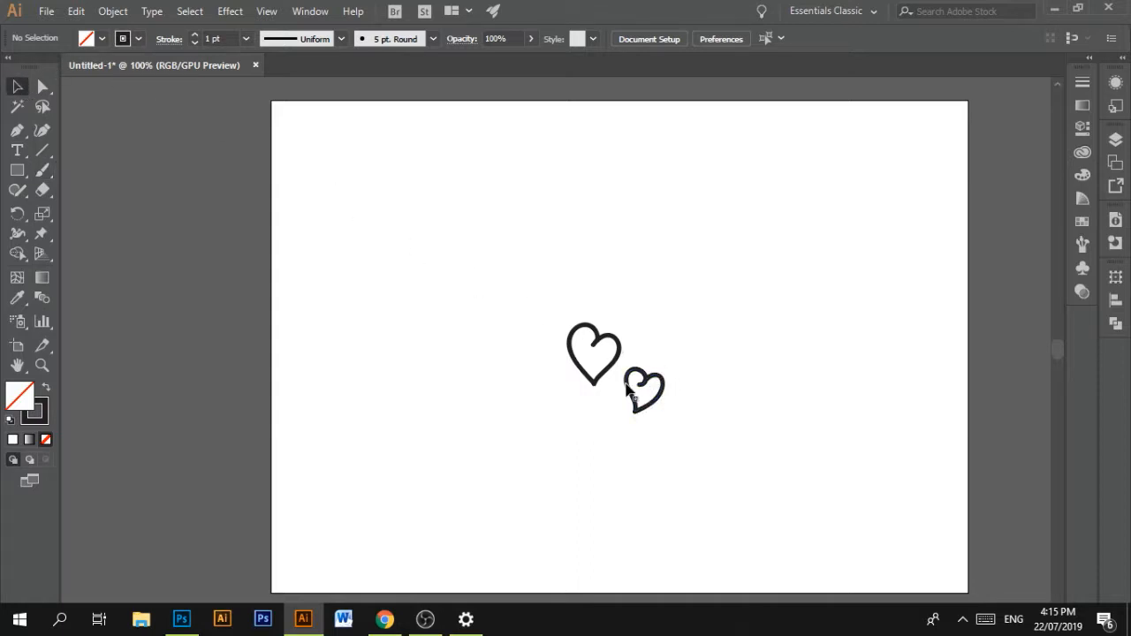
- Tuck the outlined heart below-left of the black heart and add a third heart below
left_click(644, 390)
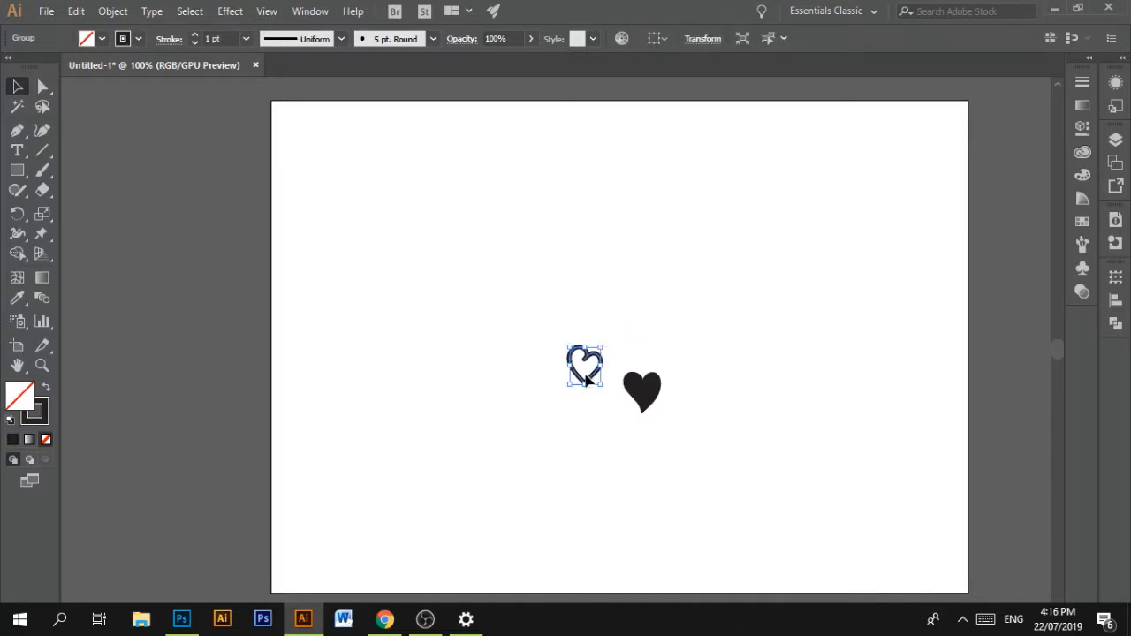
left_click_drag(585, 366, 616, 411)
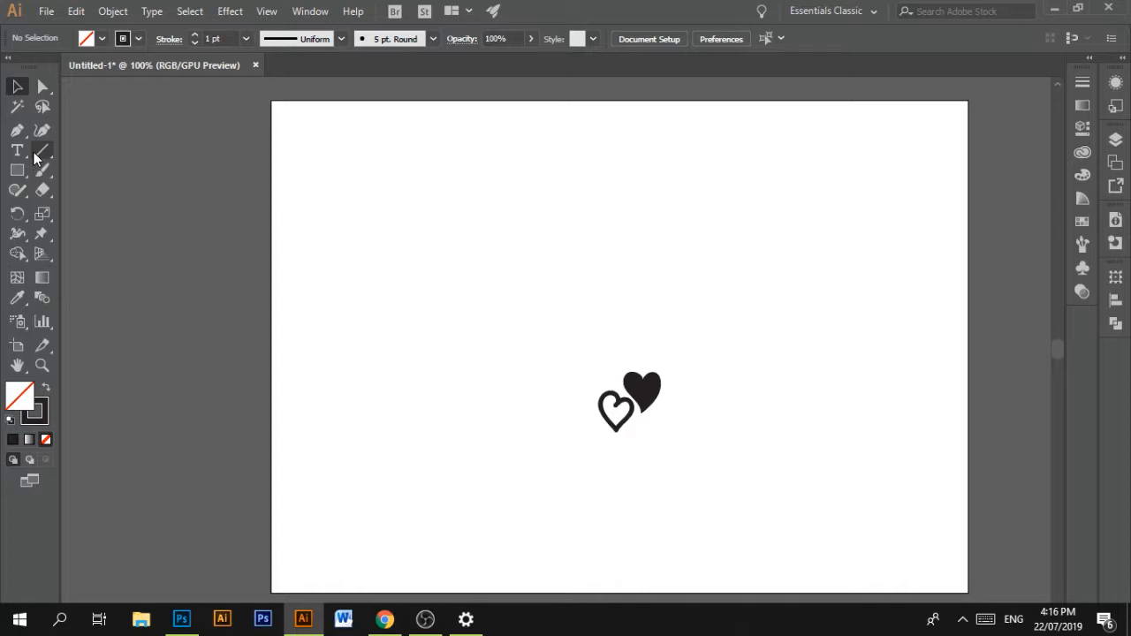
left_click(42, 170)
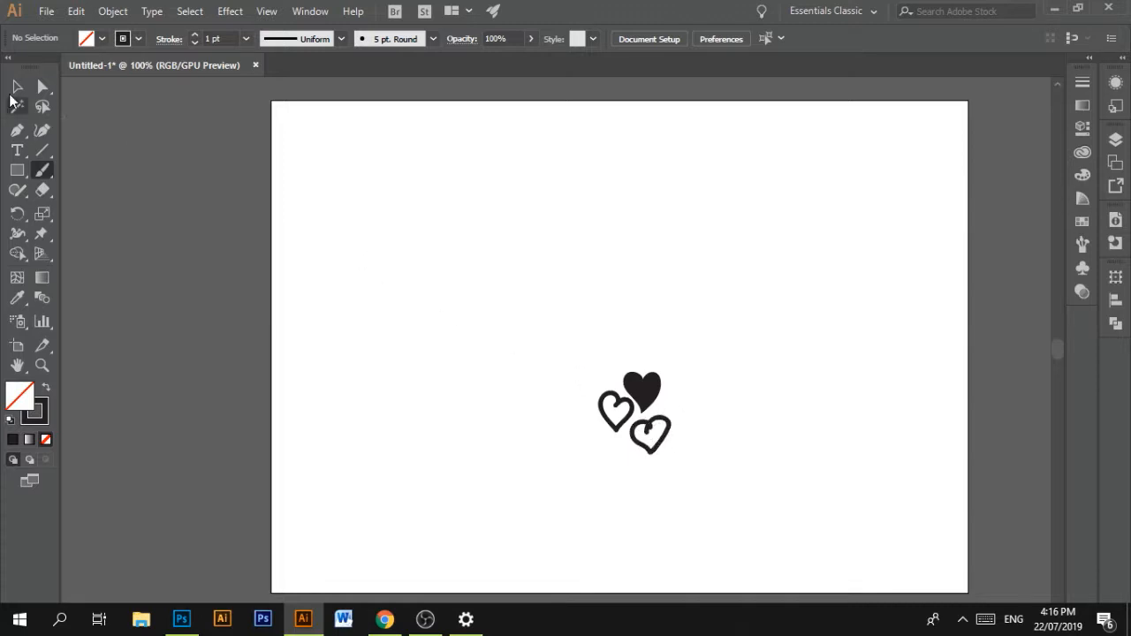
left_click(649, 434)
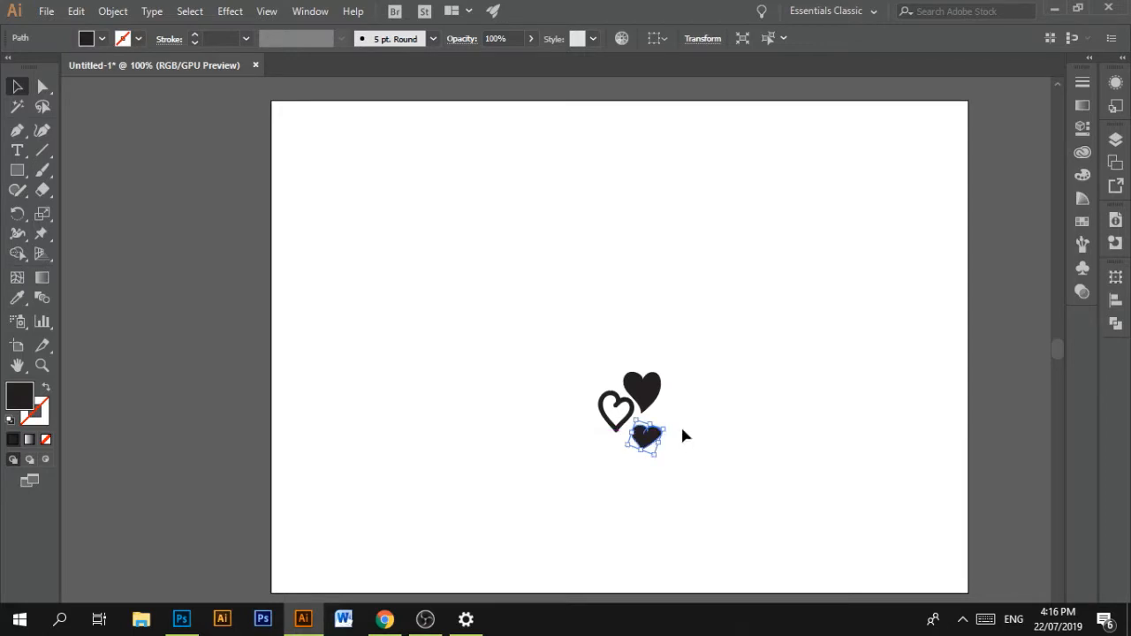
- Brush-draw a small ring and redraw the bottom heart, then select it
left_click_drag(643, 436, 596, 369)
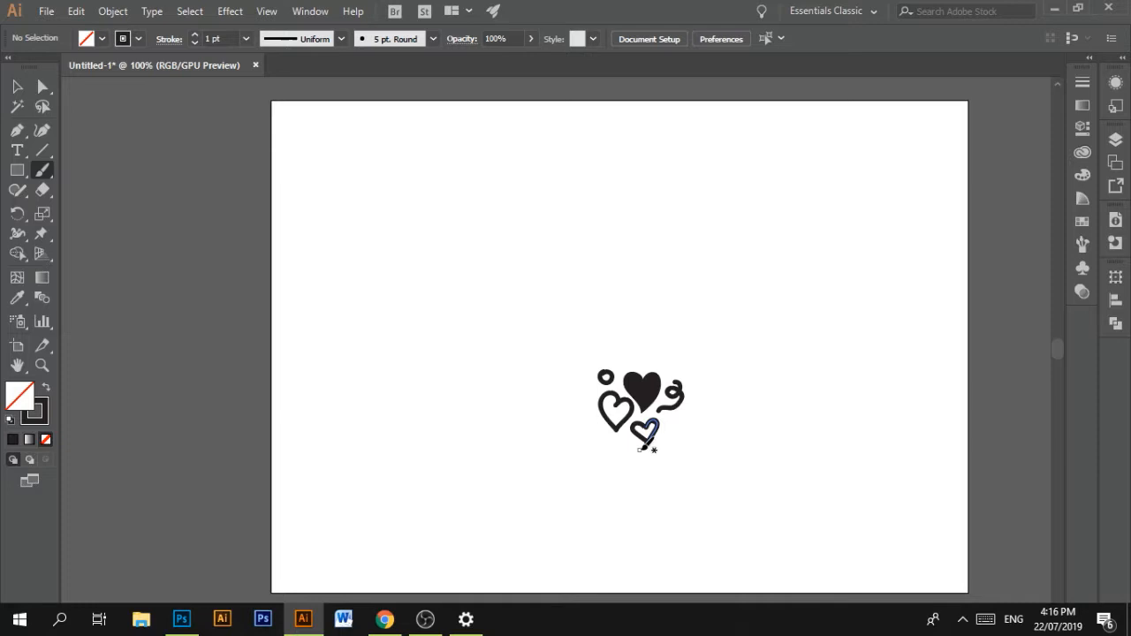
mouse_move(680, 429)
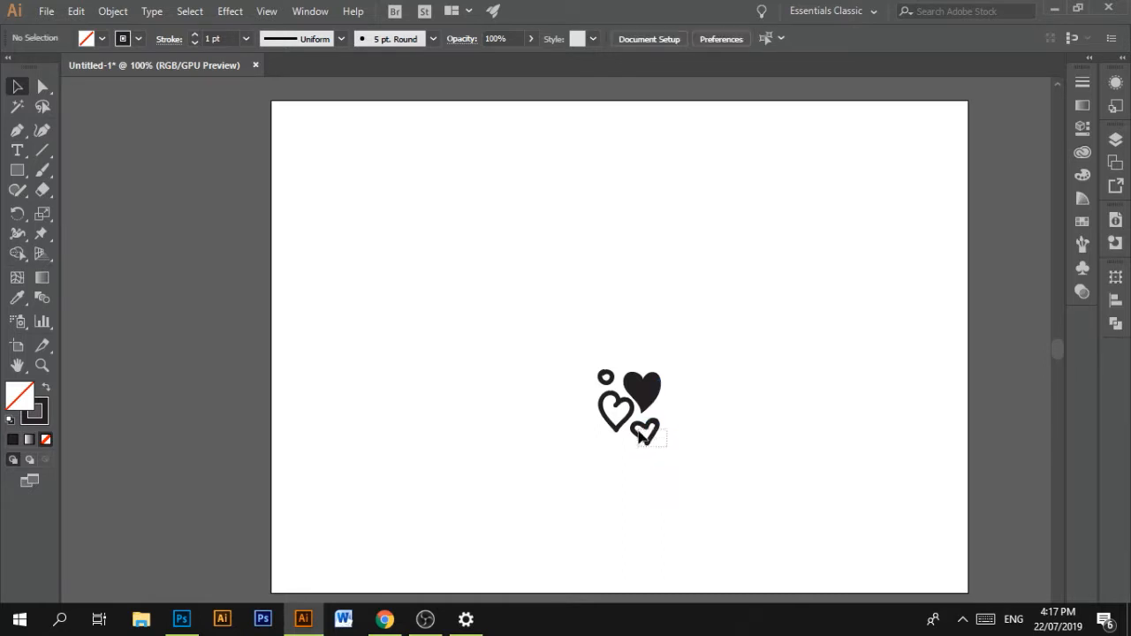
left_click(643, 433)
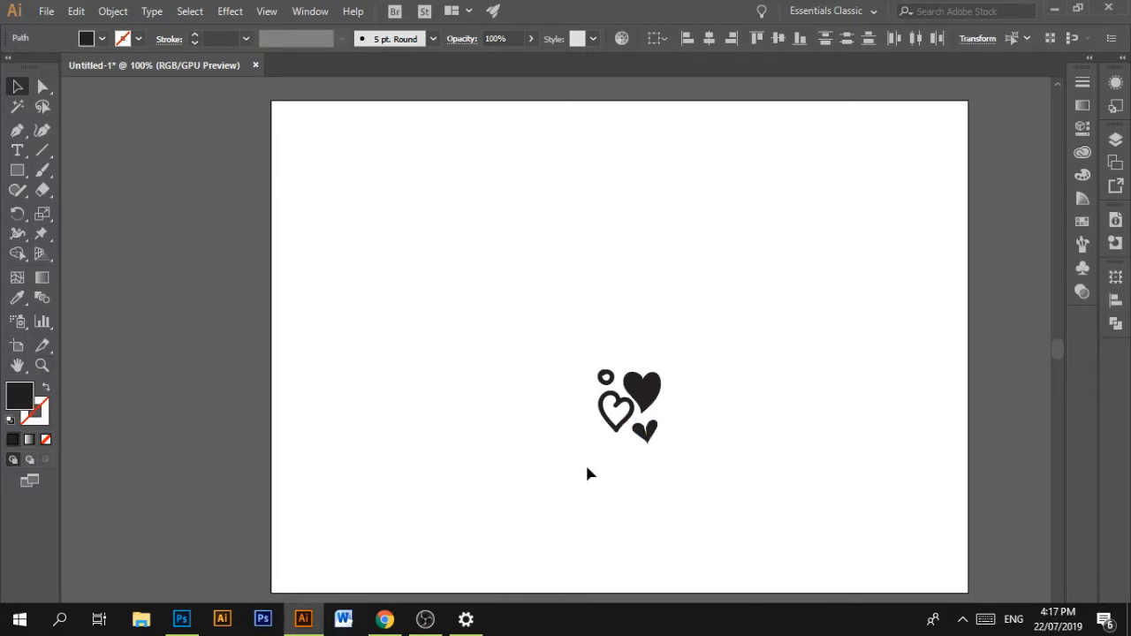
- Fill the small bottom heart with a red swatch, then select the large solid heart
left_click(644, 433)
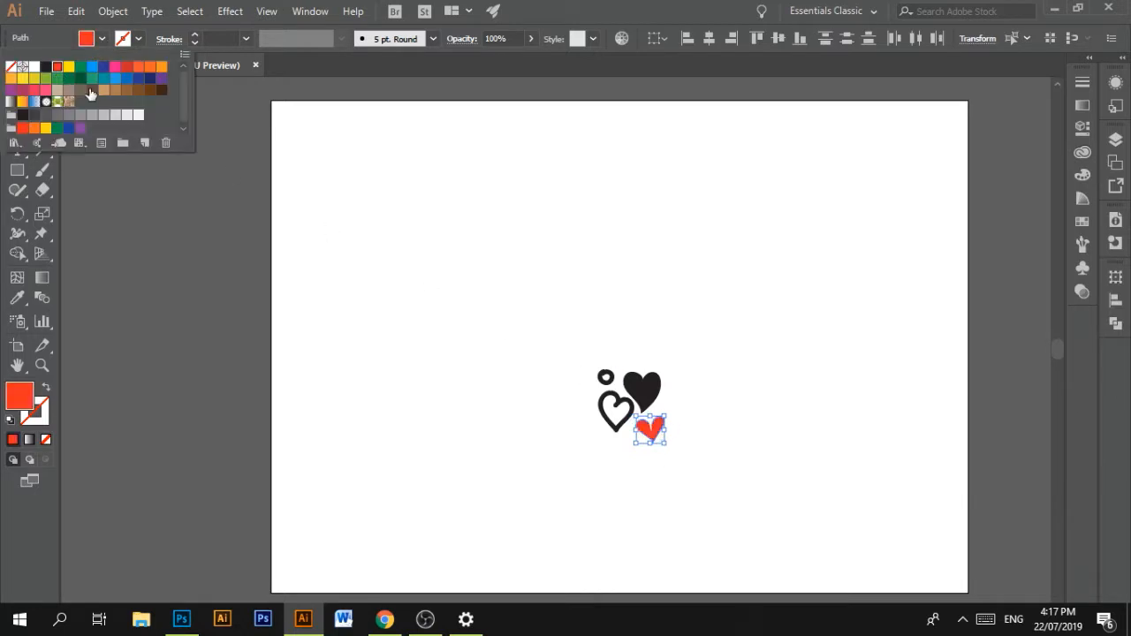
left_click(75, 11)
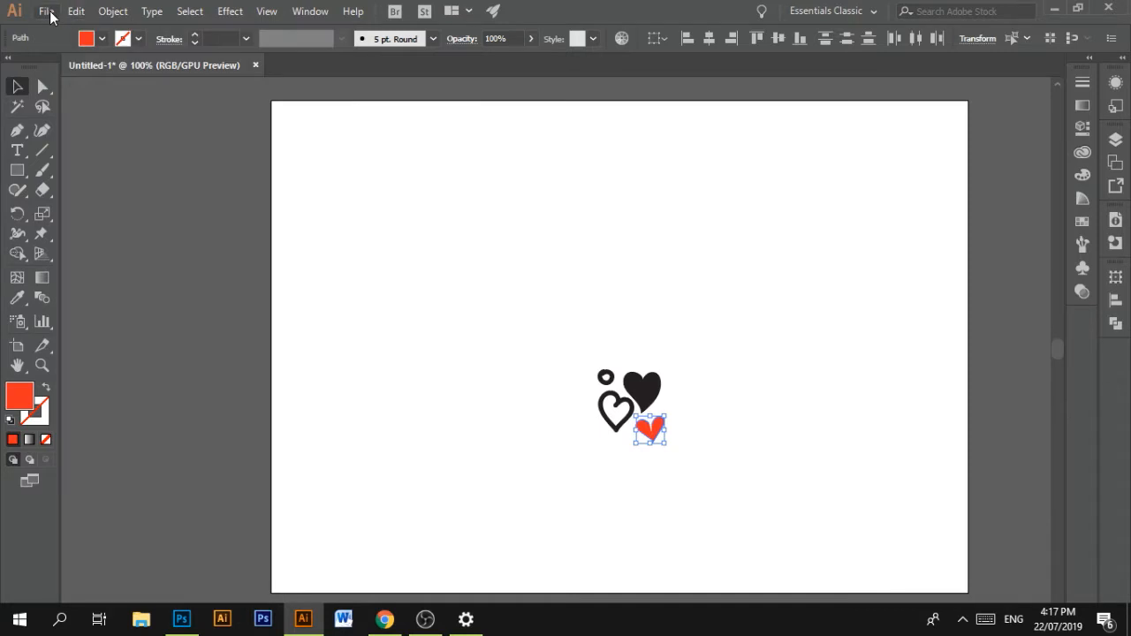
left_click(46, 11)
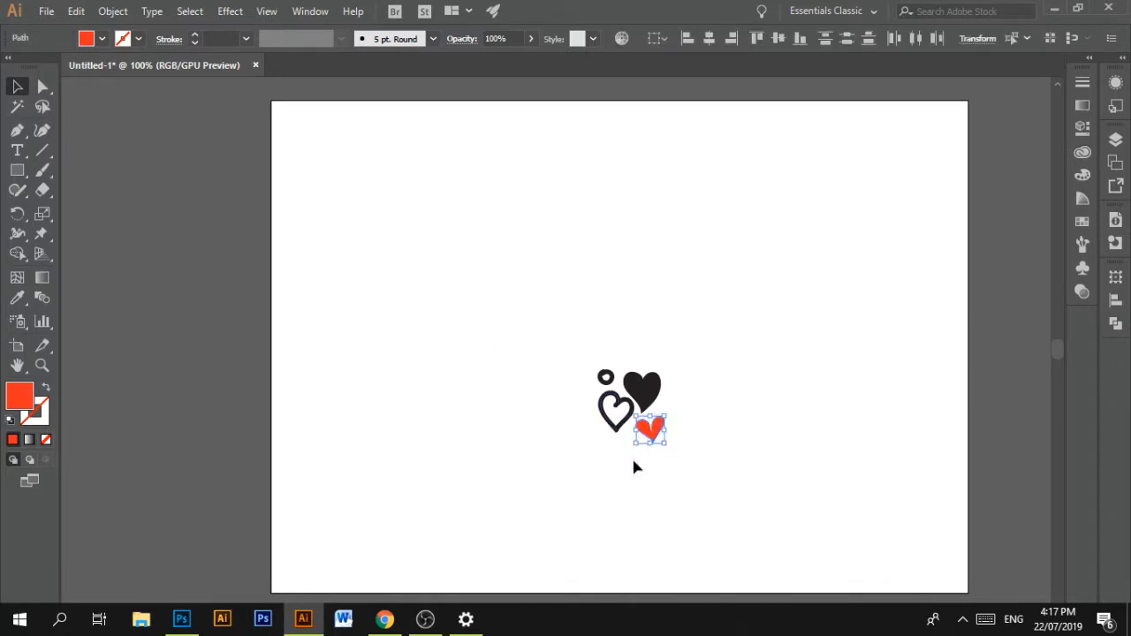
left_click(103, 38)
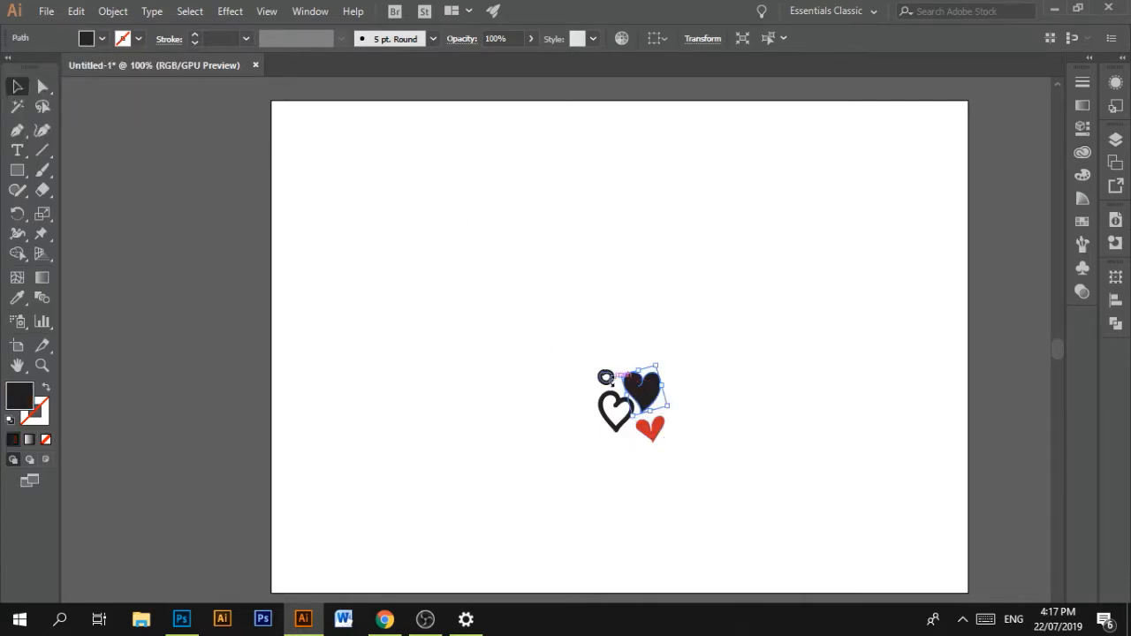
- Draw a small black ellipse dot between the outlined heart and the red heart
left_click(563, 380)
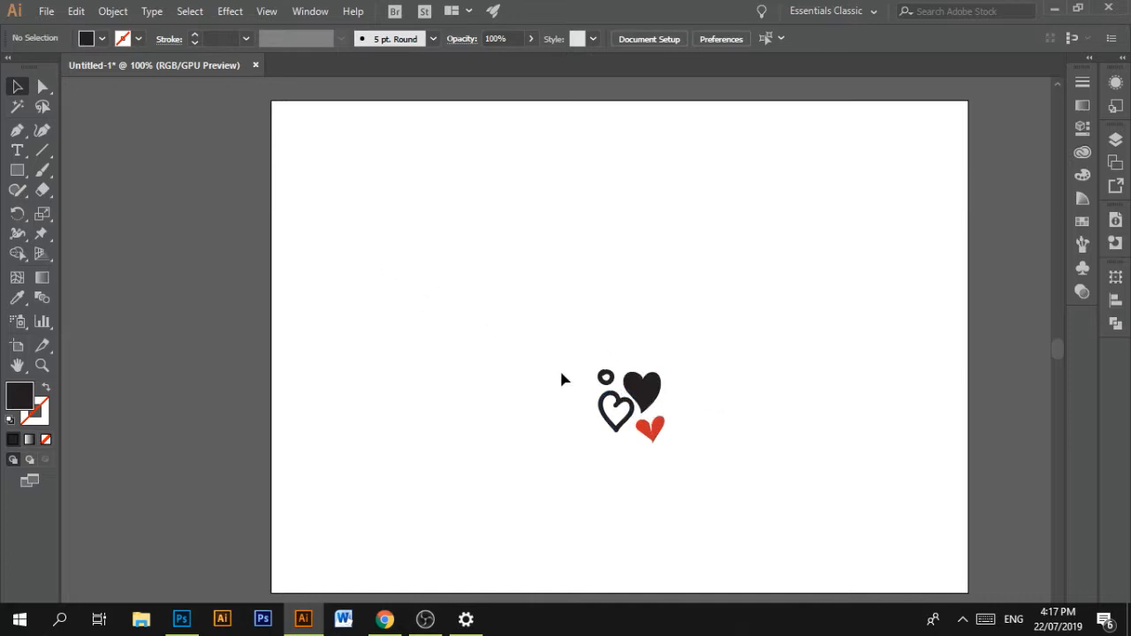
mouse_move(29, 186)
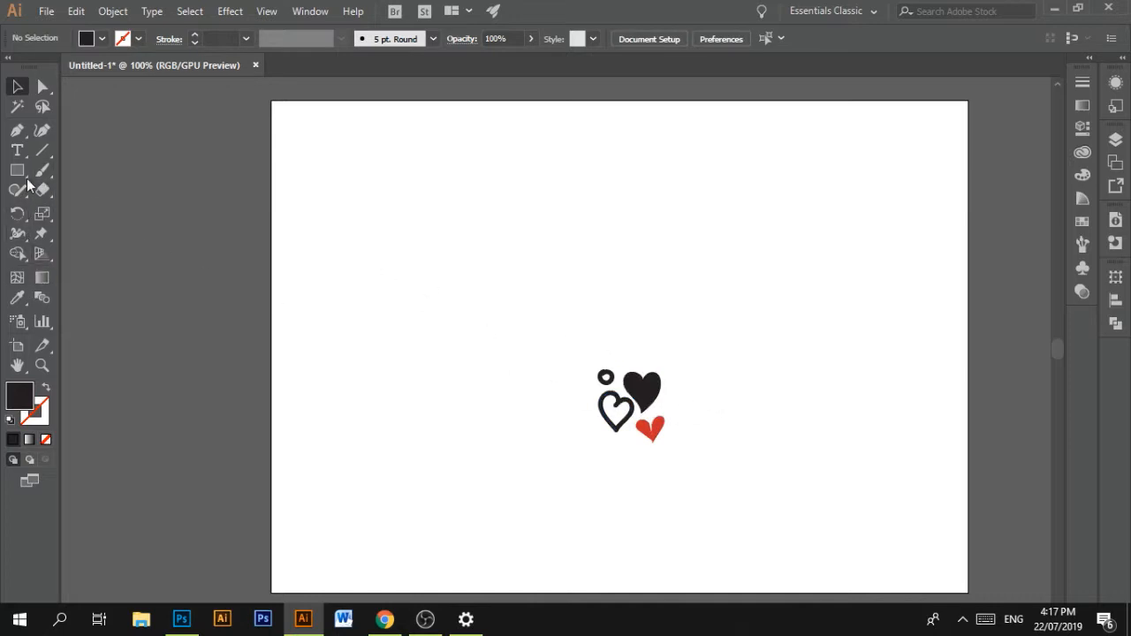
left_click(16, 170)
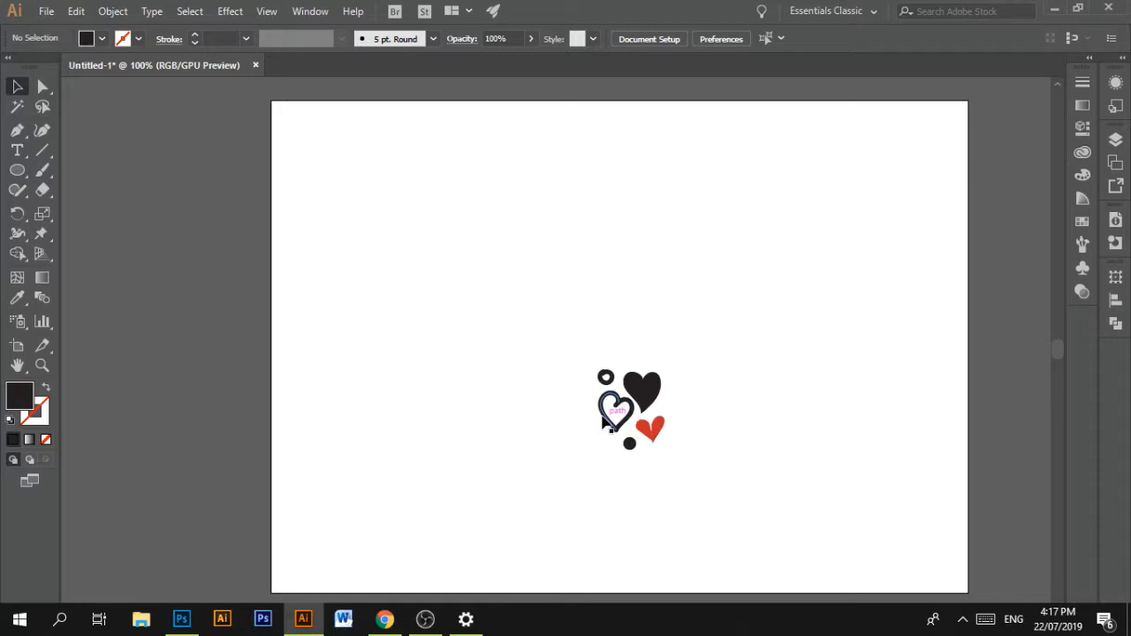
left_click(616, 411)
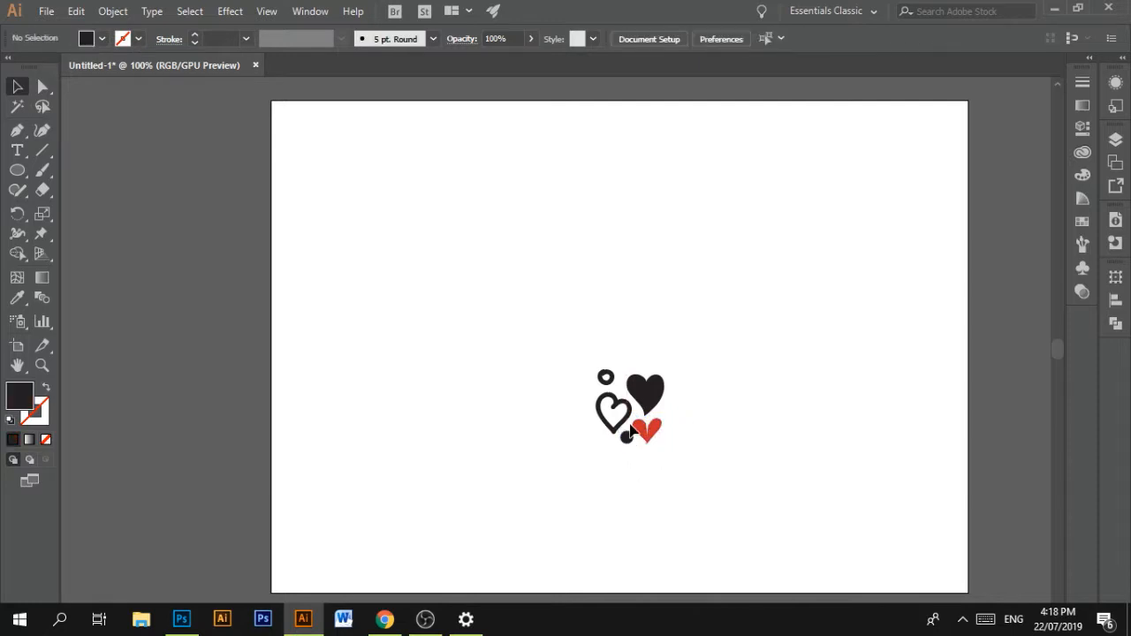
- Recolour the outlined heart red and turn the small ring into a solid dot
left_click(605, 377)
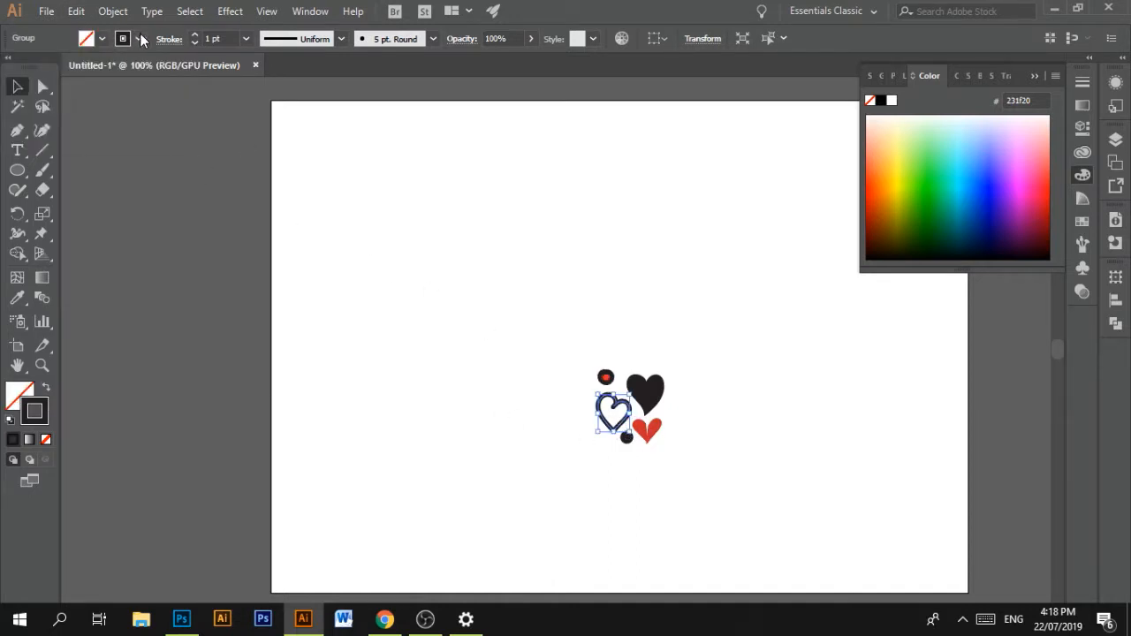
left_click(139, 38)
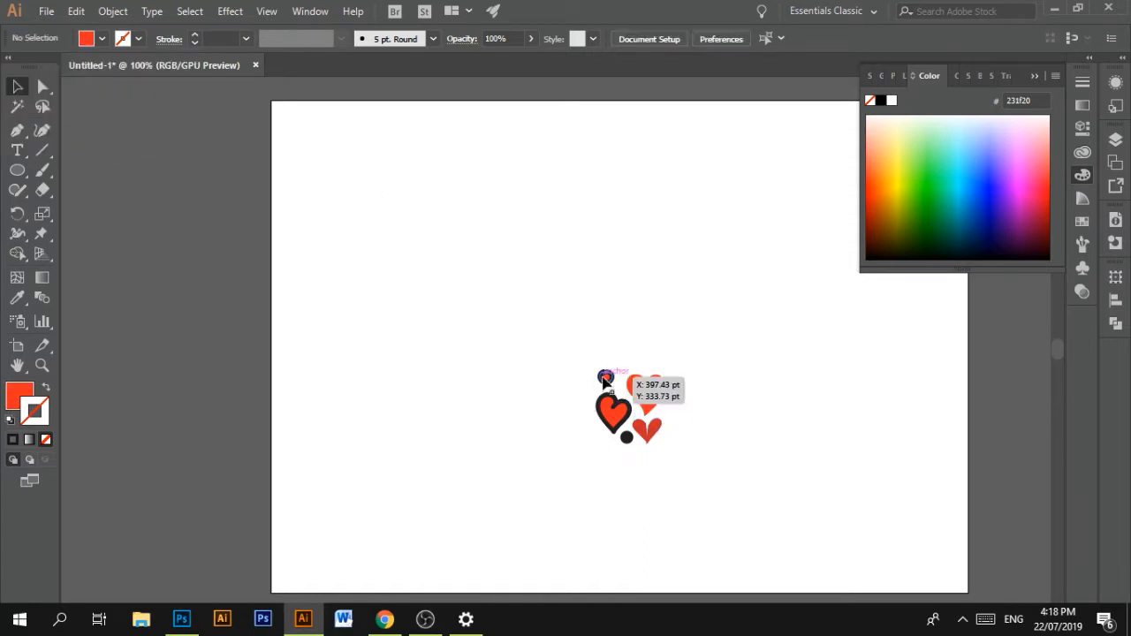
left_click(606, 377)
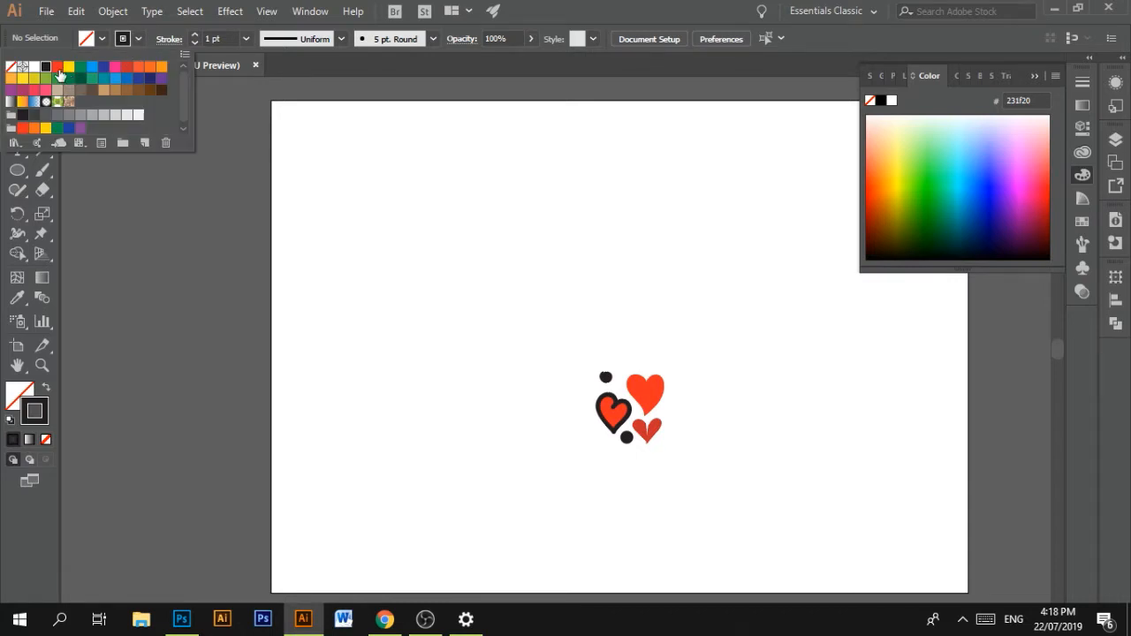
left_click(57, 66)
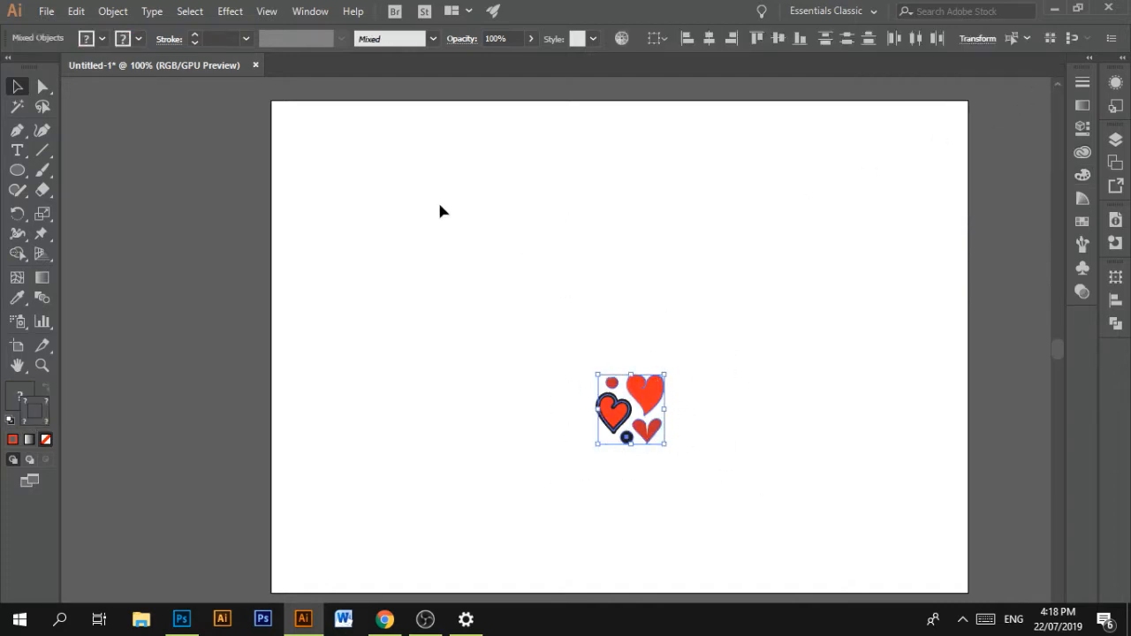
- Run Object > Pattern > Make on the motif and confirm the Swatches notice
left_click(112, 11)
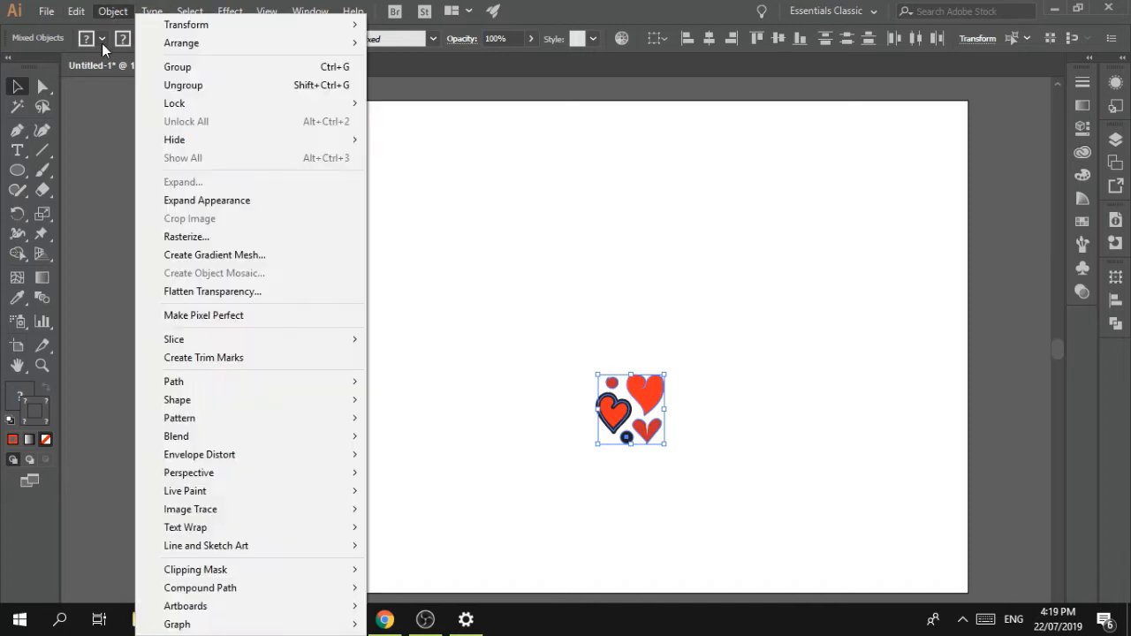
mouse_move(206, 545)
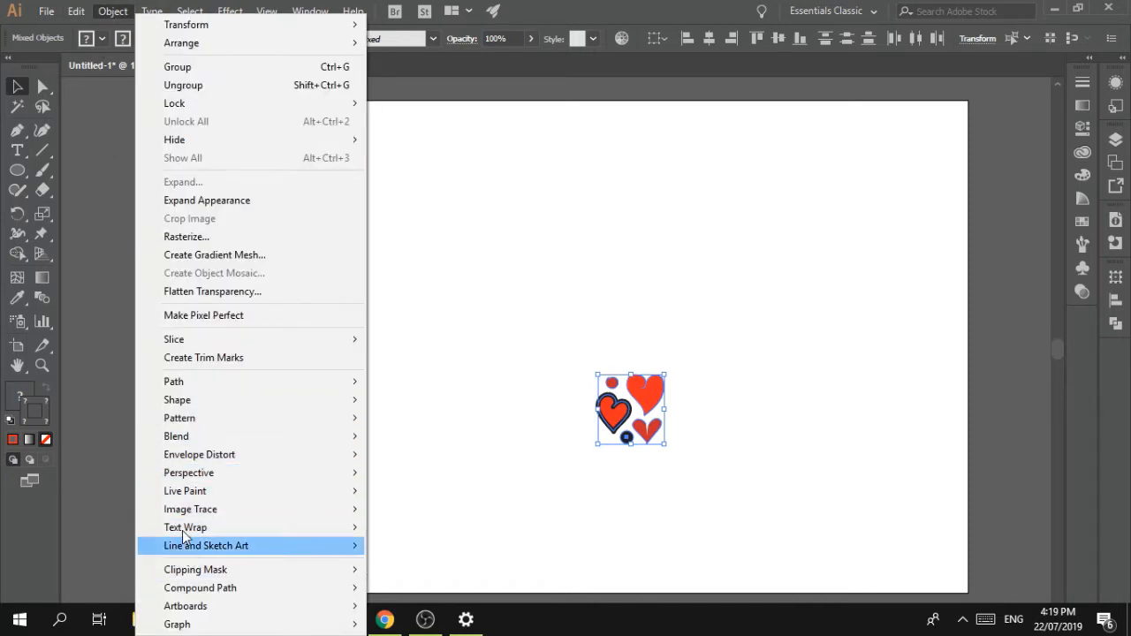
mouse_move(180, 418)
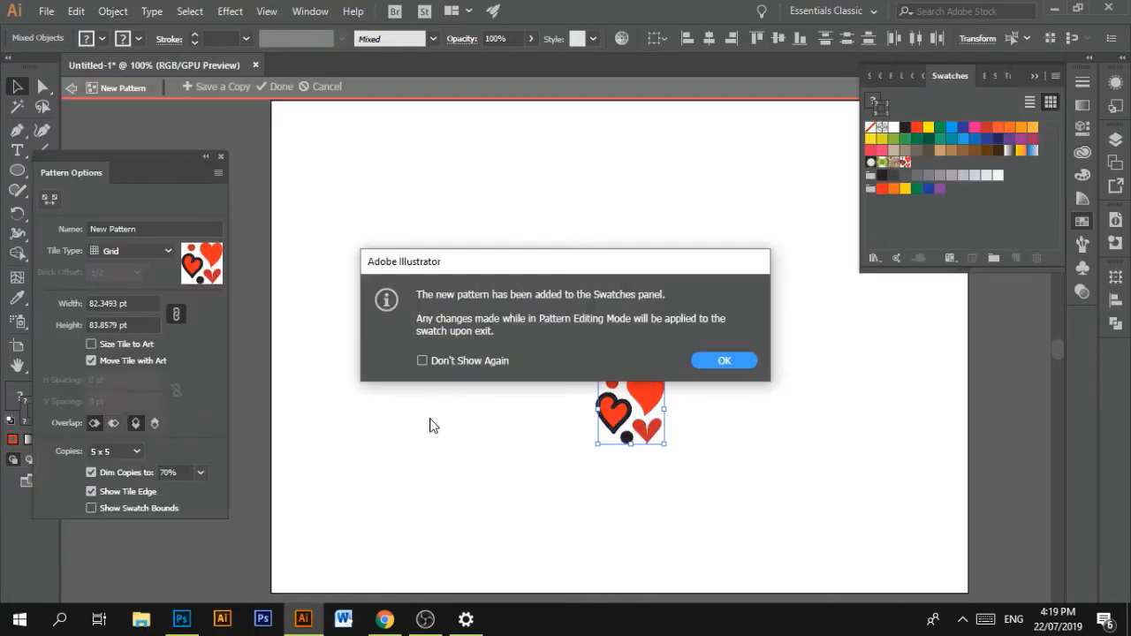
mouse_move(433, 318)
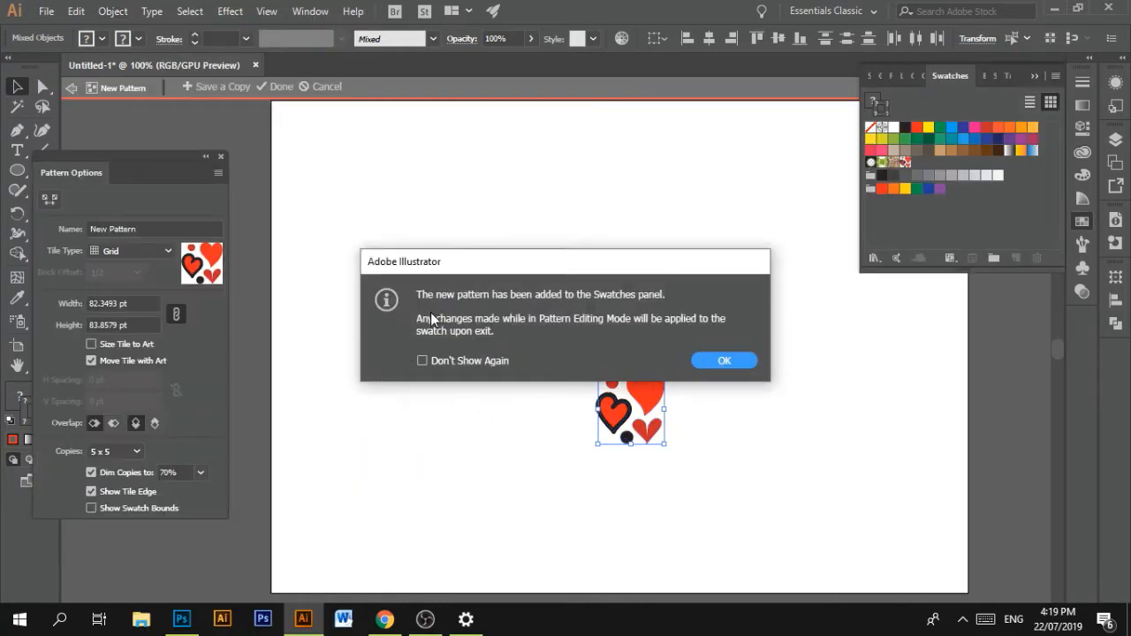
mouse_move(637, 303)
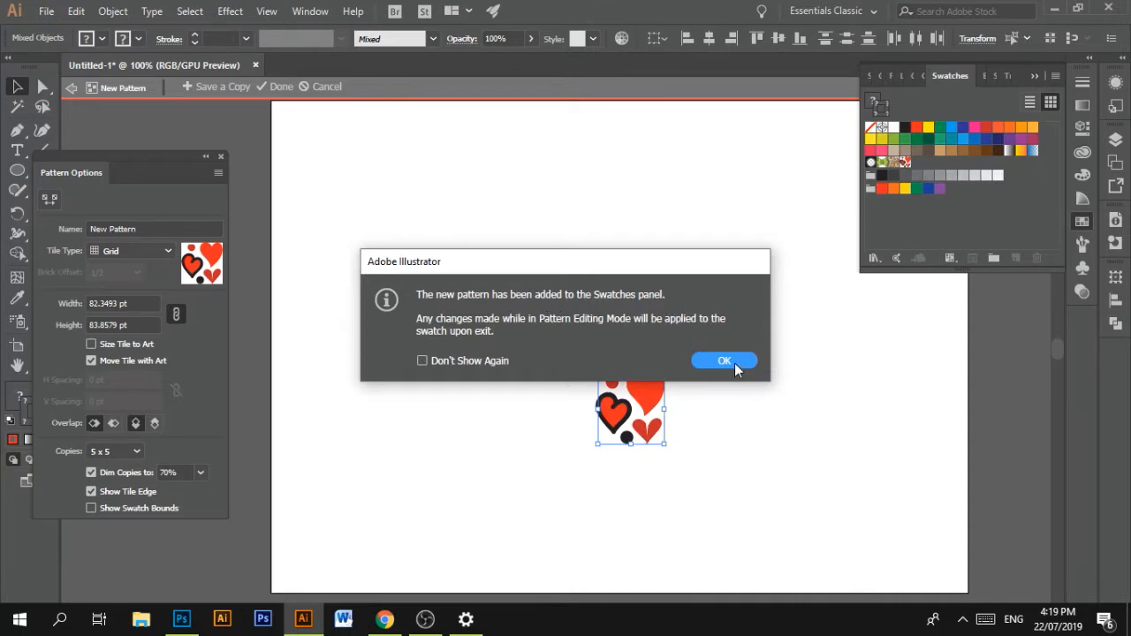
left_click(724, 360)
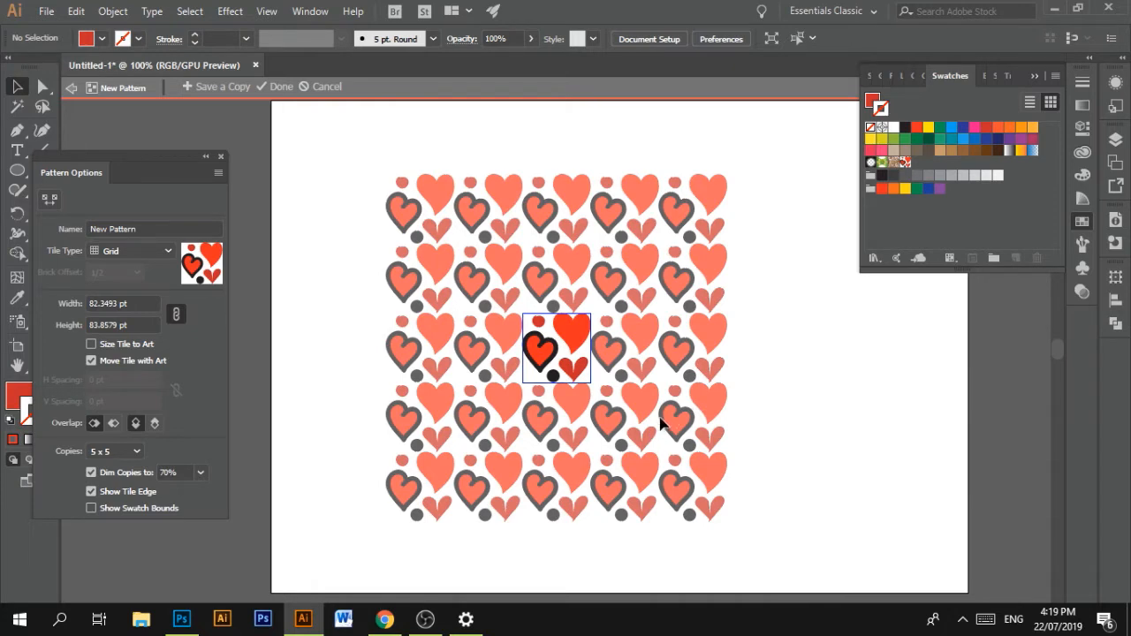
mouse_move(212, 324)
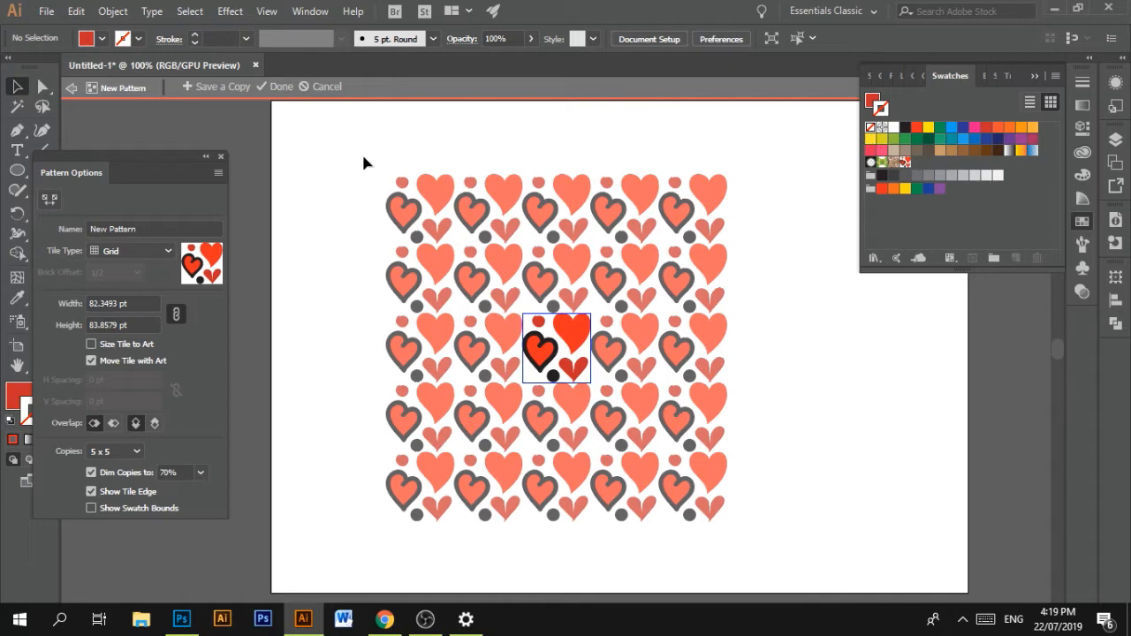
mouse_move(464, 219)
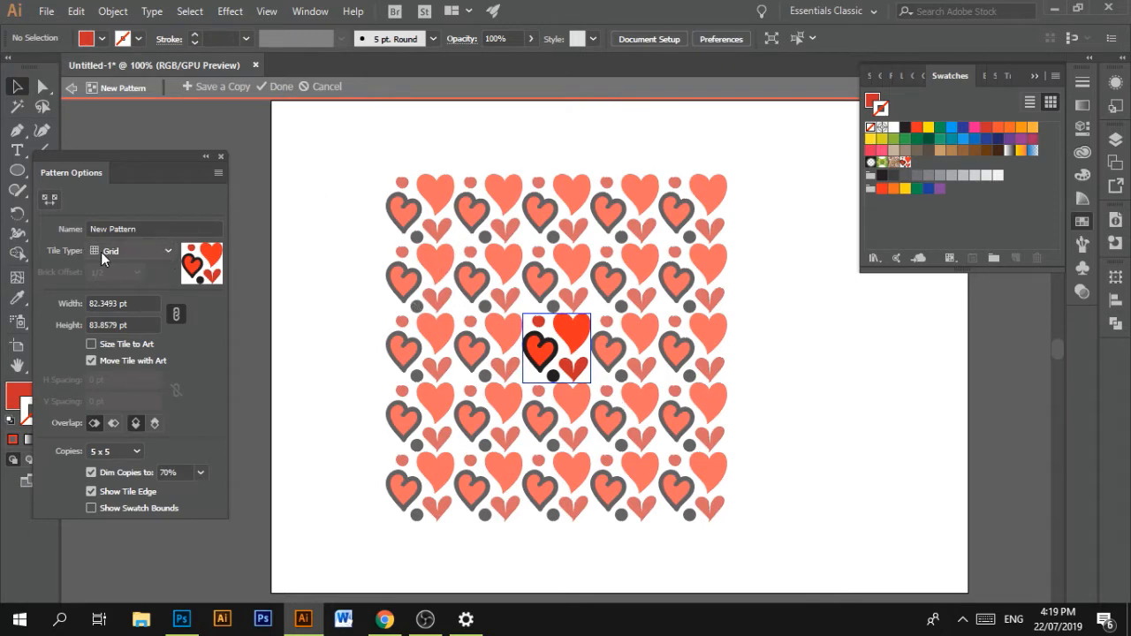
- Set the pattern's Tile Type to Brick by Row with a 1/2 offset
left_click(132, 250)
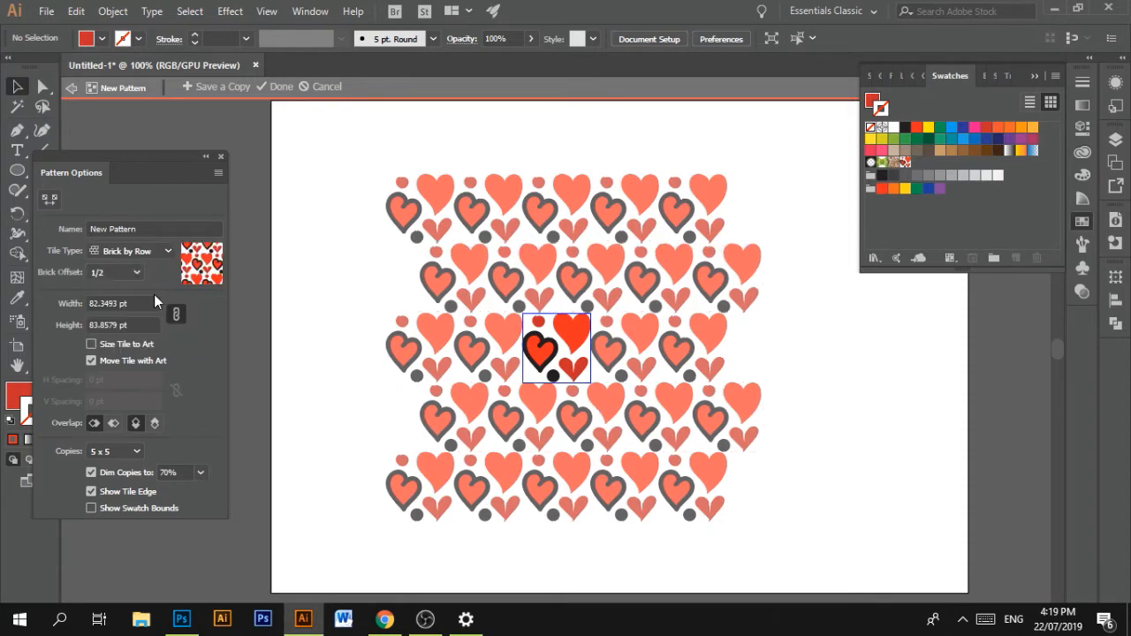
mouse_move(268, 325)
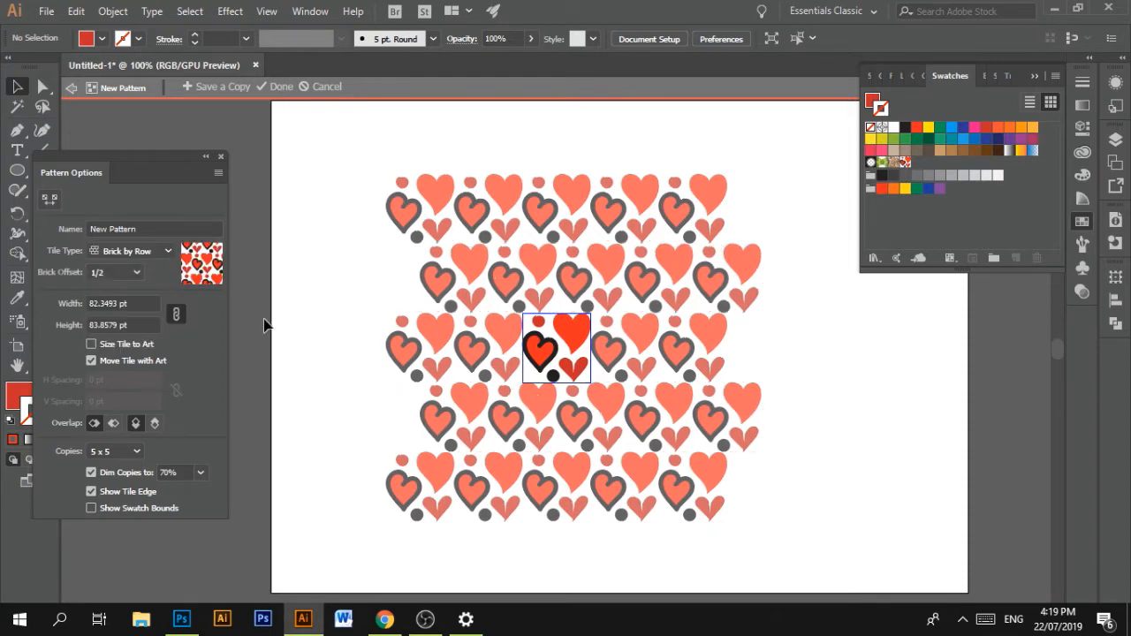
mouse_move(614, 237)
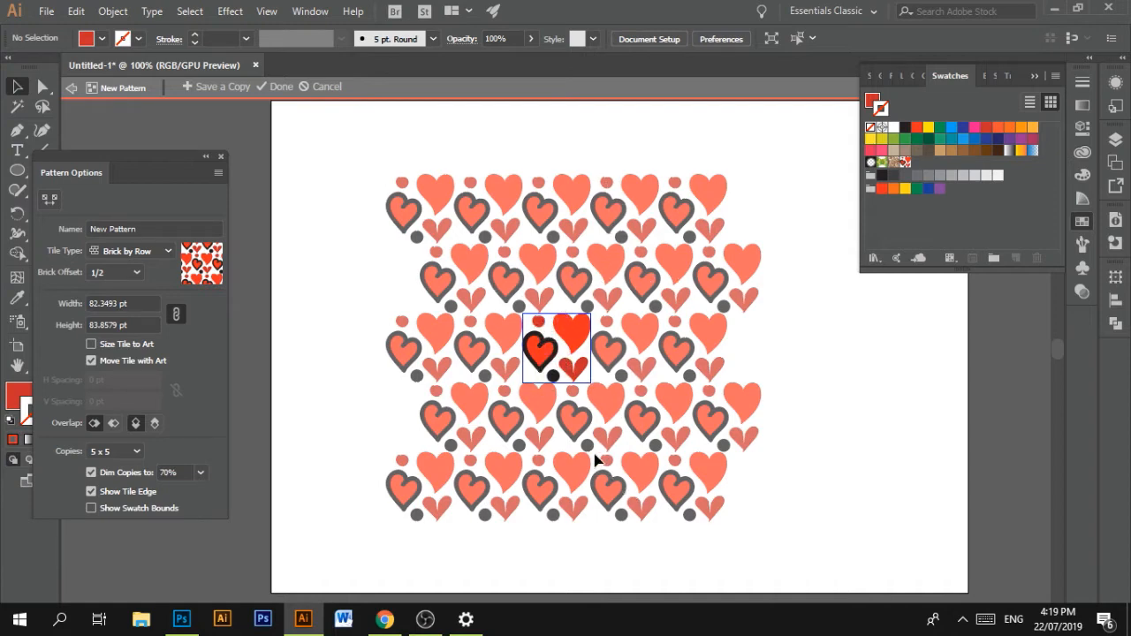
mouse_move(663, 371)
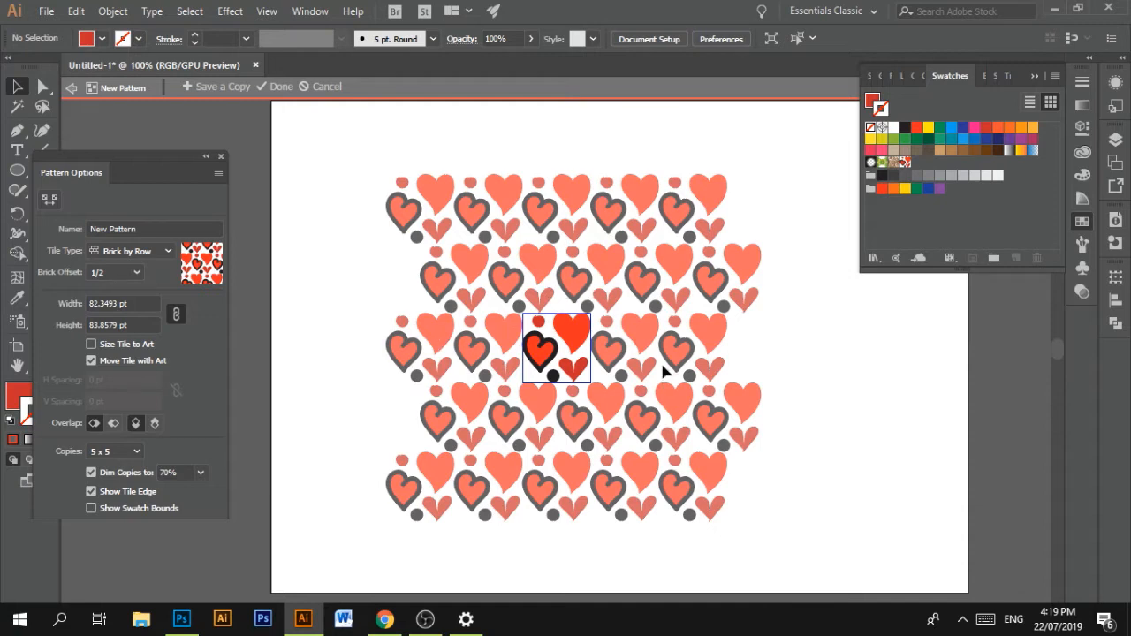
mouse_move(553, 303)
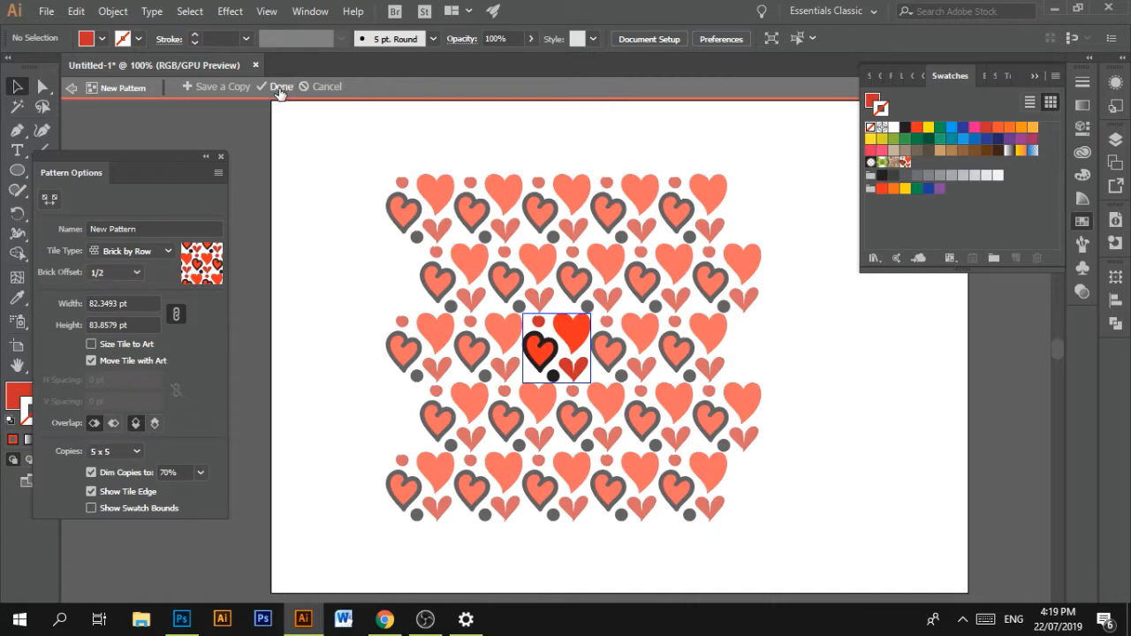
- Exit pattern editing with Done and delete the original motif via the Layers panel
left_click(281, 86)
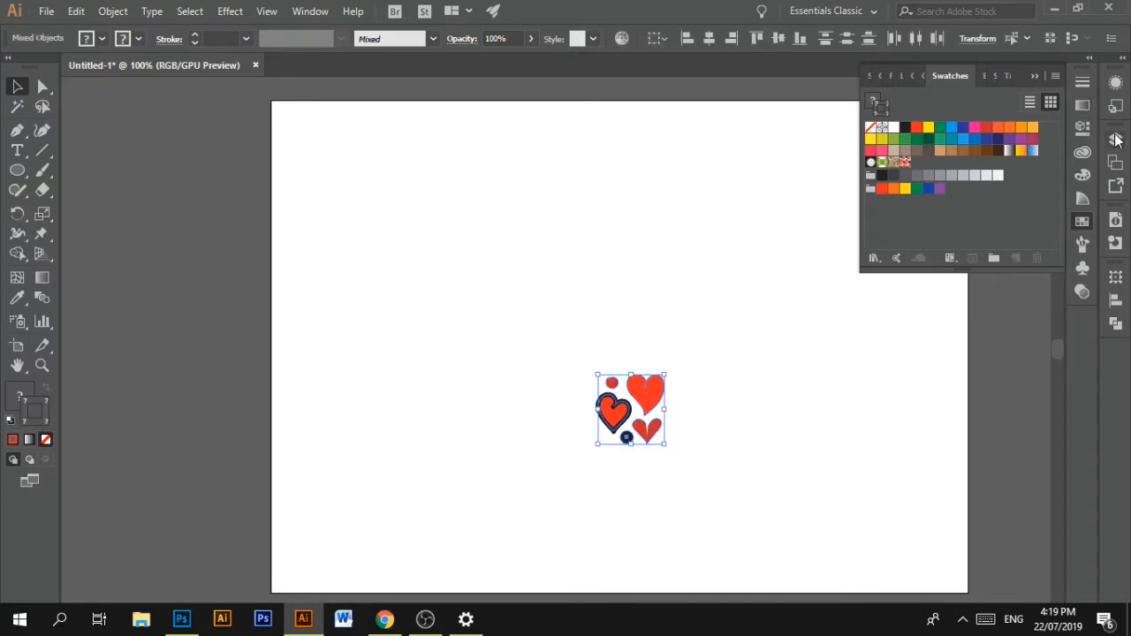
left_click(1114, 140)
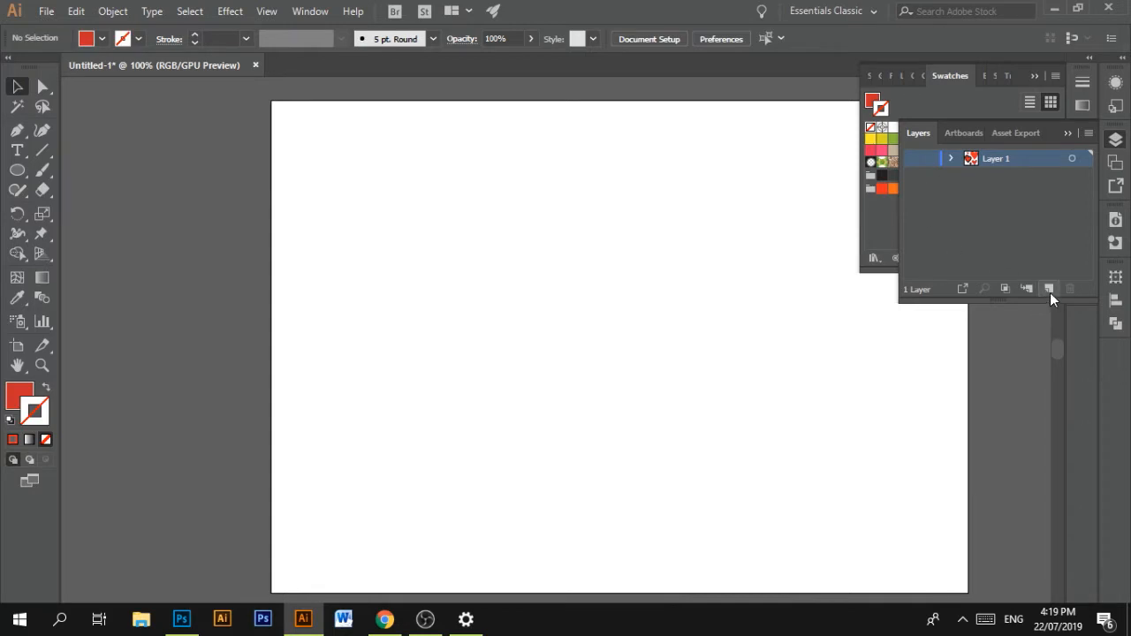
left_click(1048, 289)
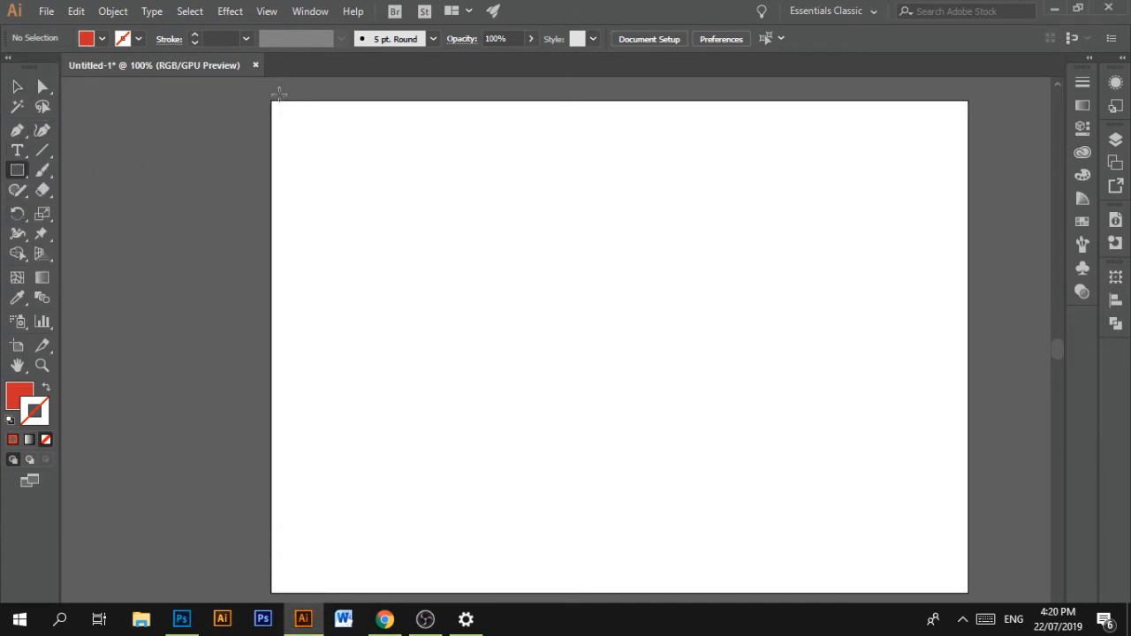
- Draw an artboard-sized rectangle corner to corner and select it for the heart pattern fill
left_click_drag(278, 94, 573, 373)
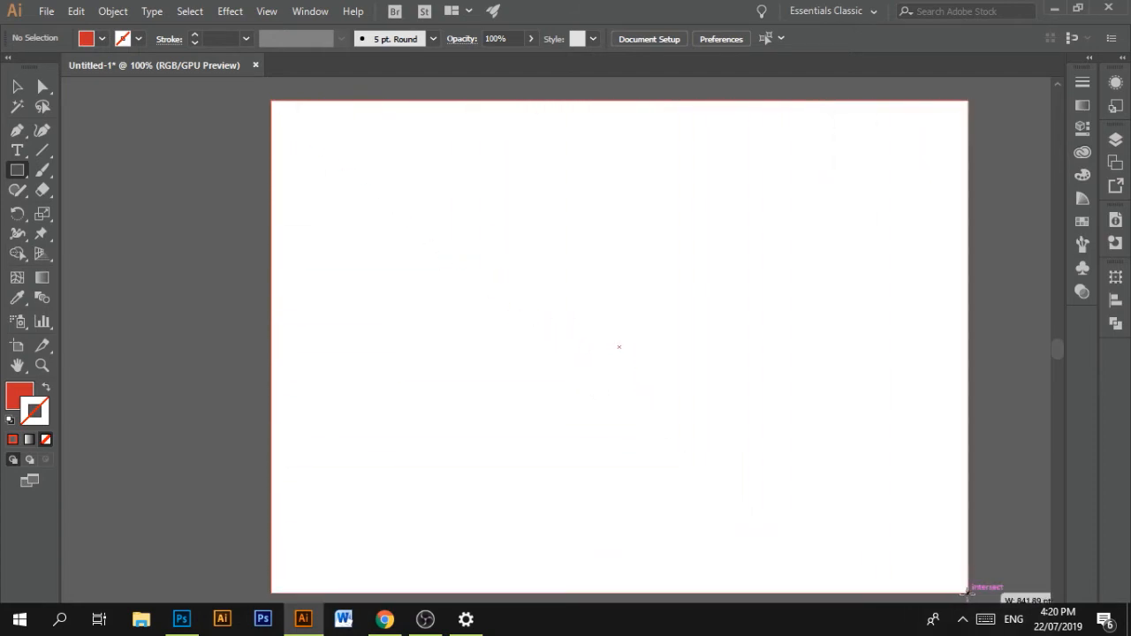
left_click_drag(271, 99, 967, 593)
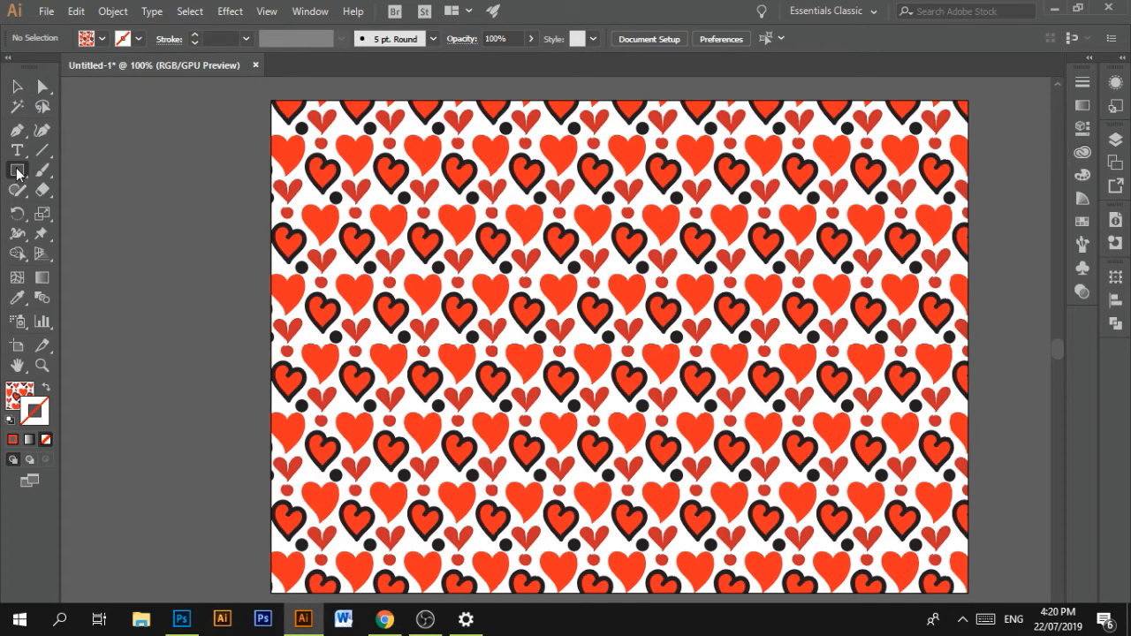
left_click_drag(272, 100, 343, 205)
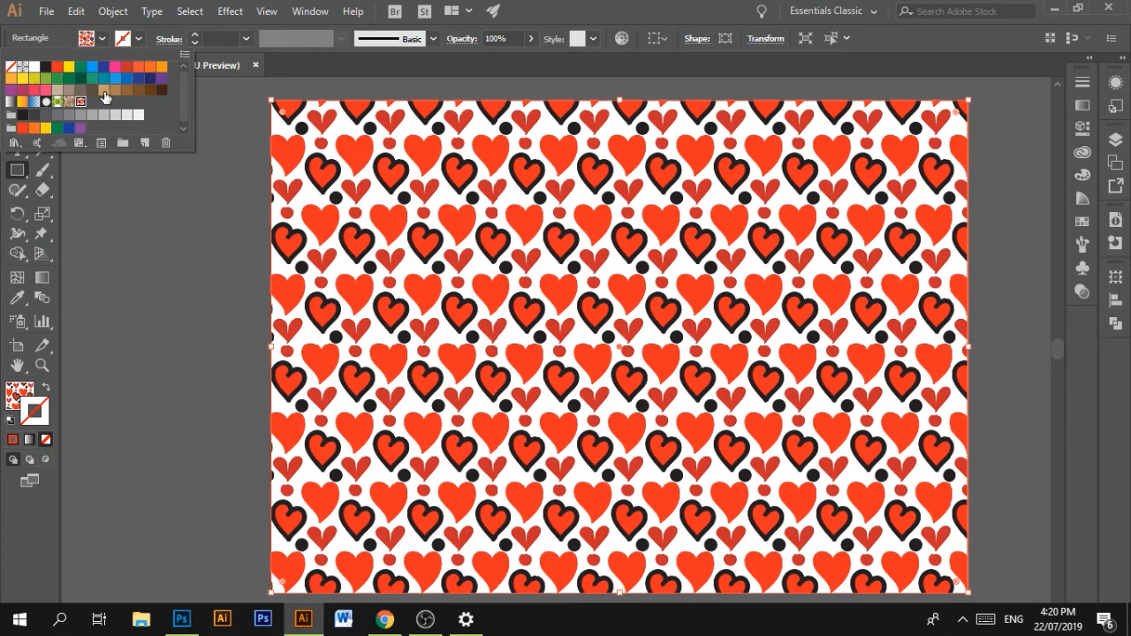
- Fill the background rectangle behind the hearts with orange from the Fill swatches
left_click(37, 89)
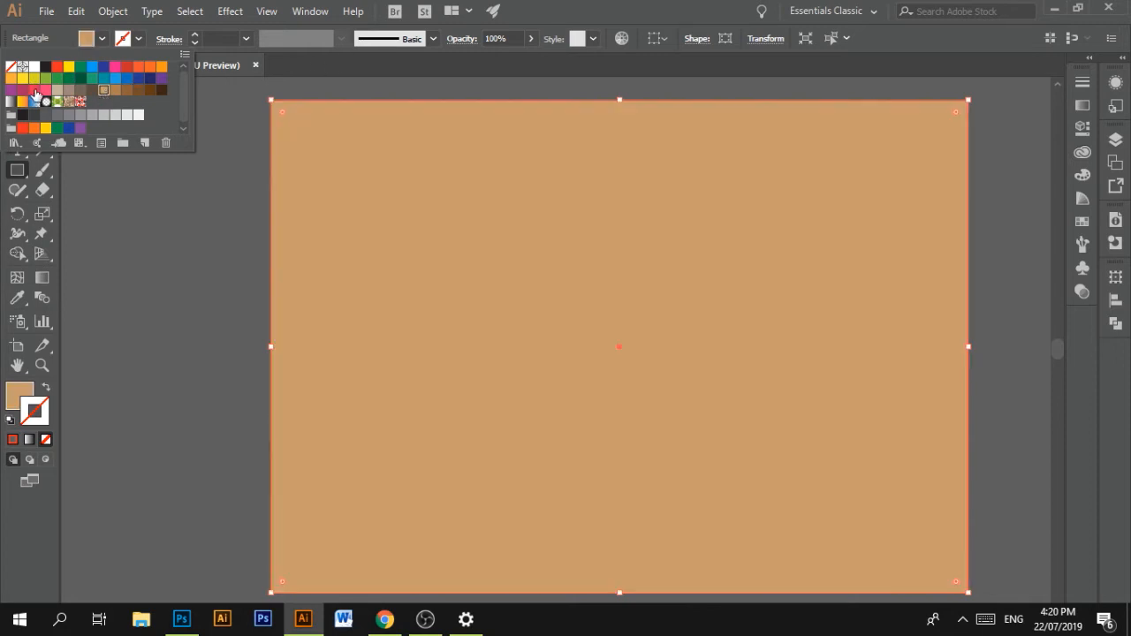
left_click(161, 66)
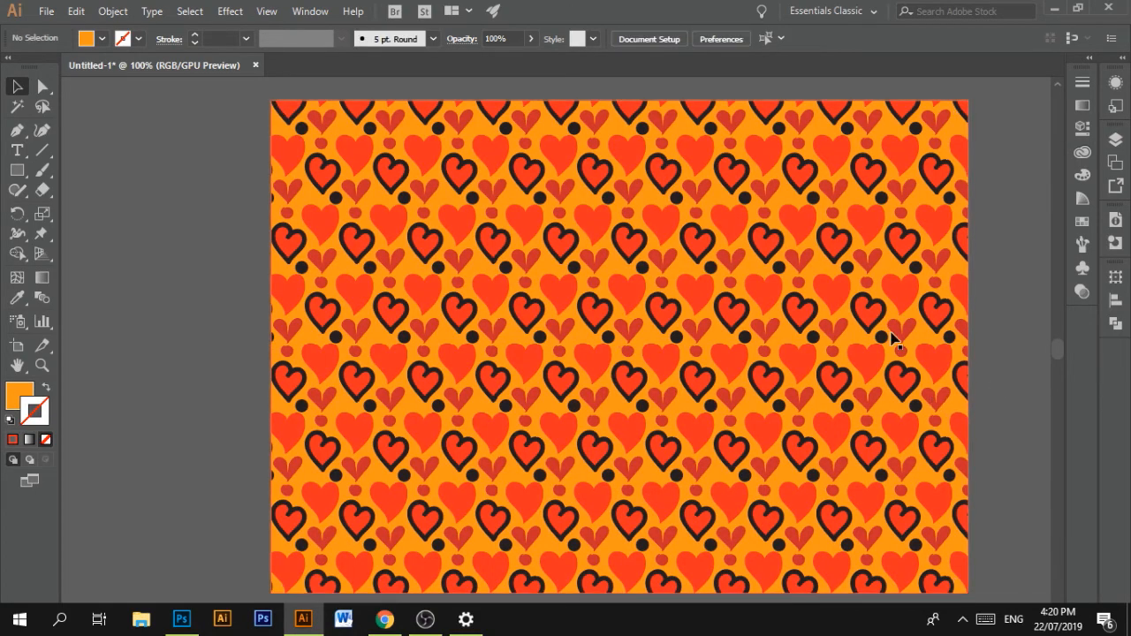
mouse_move(896, 415)
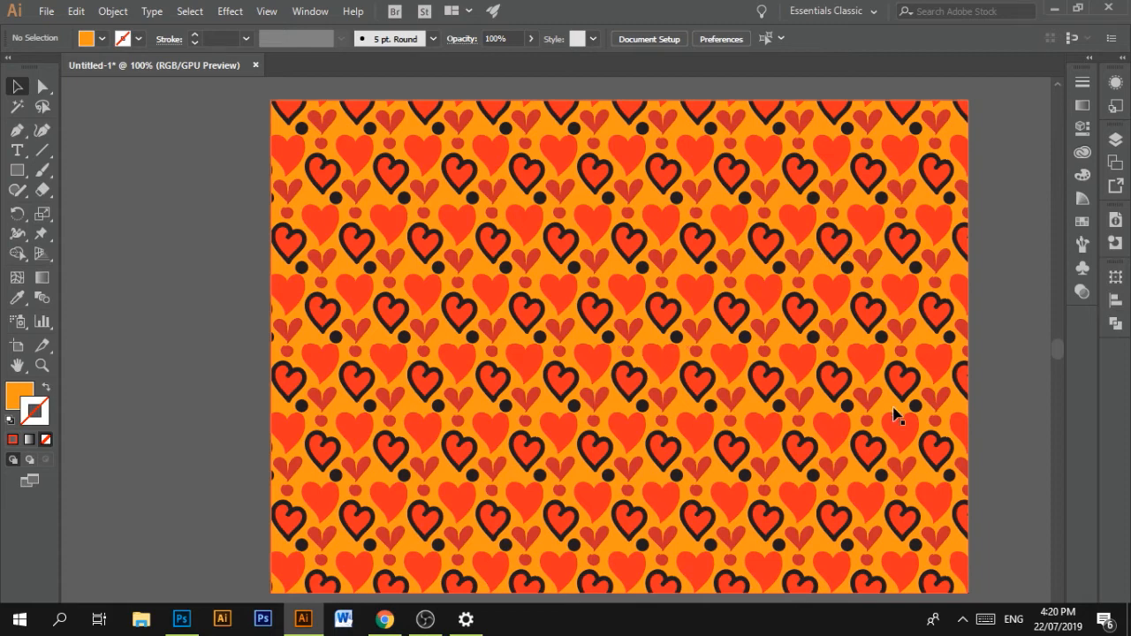
mouse_move(1025, 400)
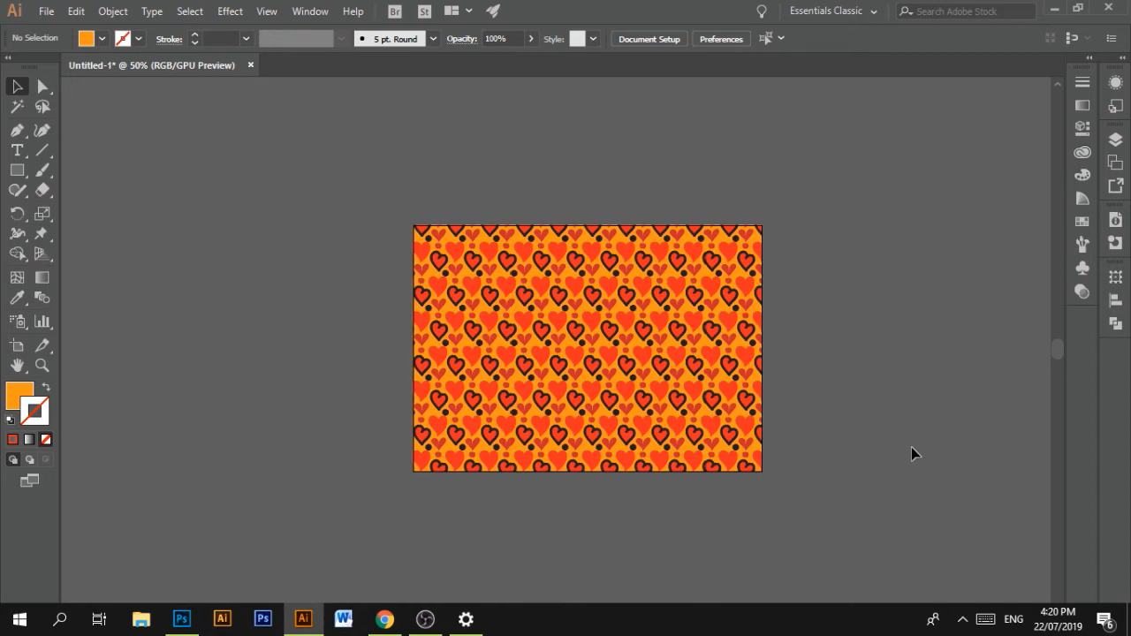
mouse_move(692, 234)
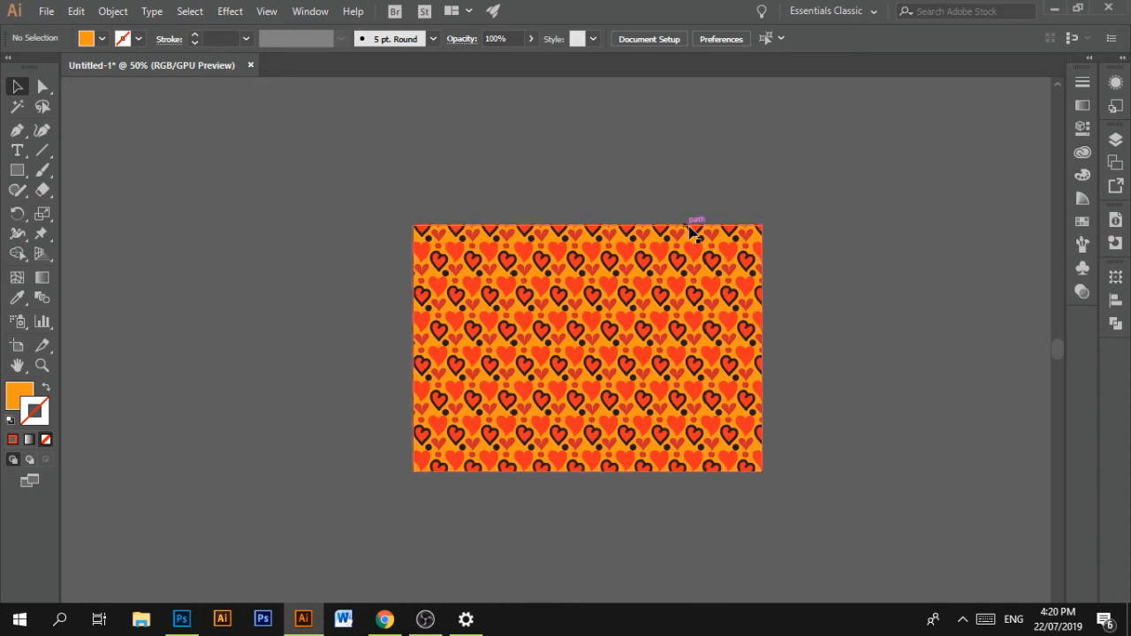